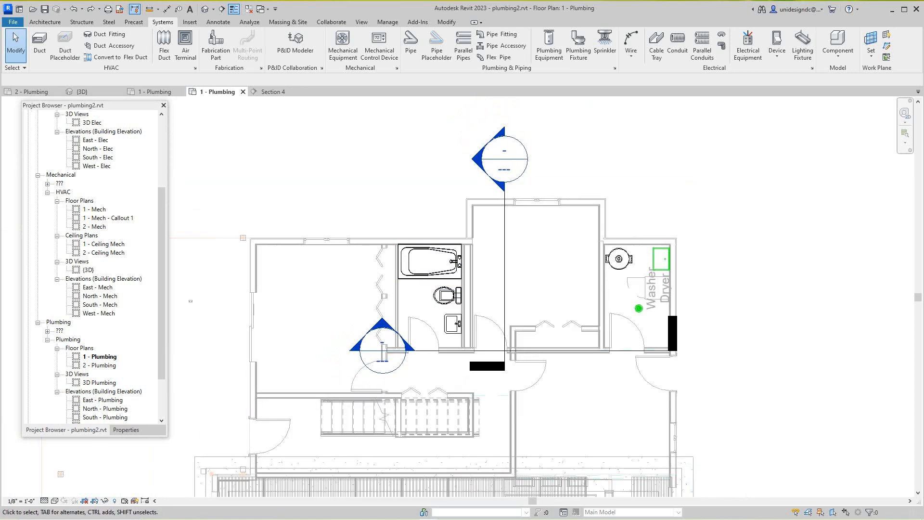
Browse the loaded families in the Project Browser and dismiss the save reminder without saving
scroll("down", 3)
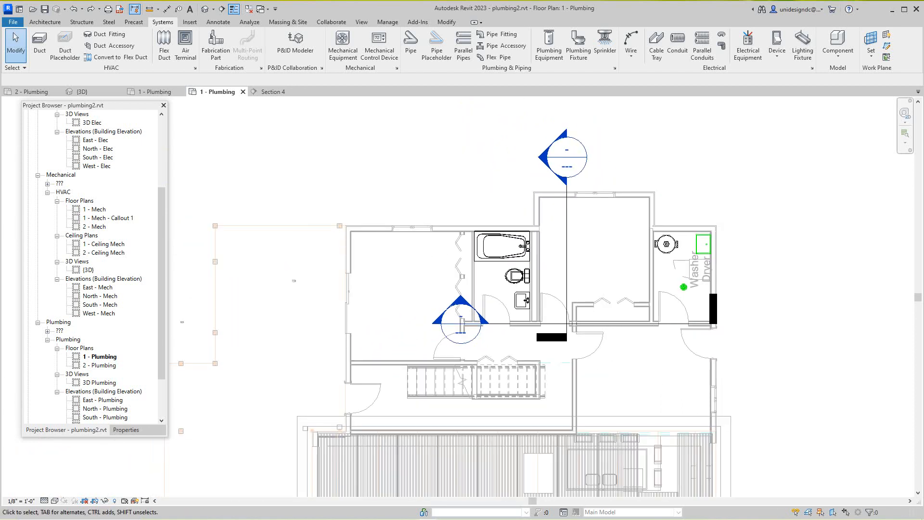
left_click(500, 244)
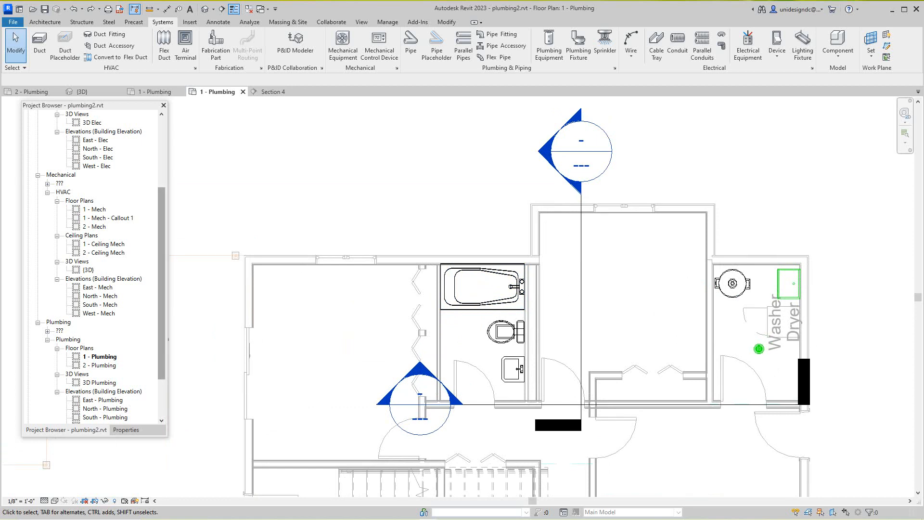
scroll("down", 3)
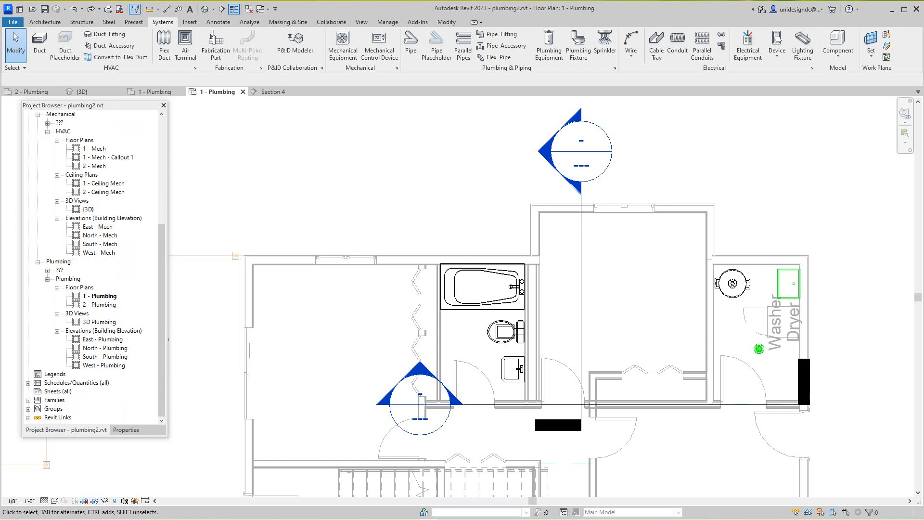
left_click(28, 399)
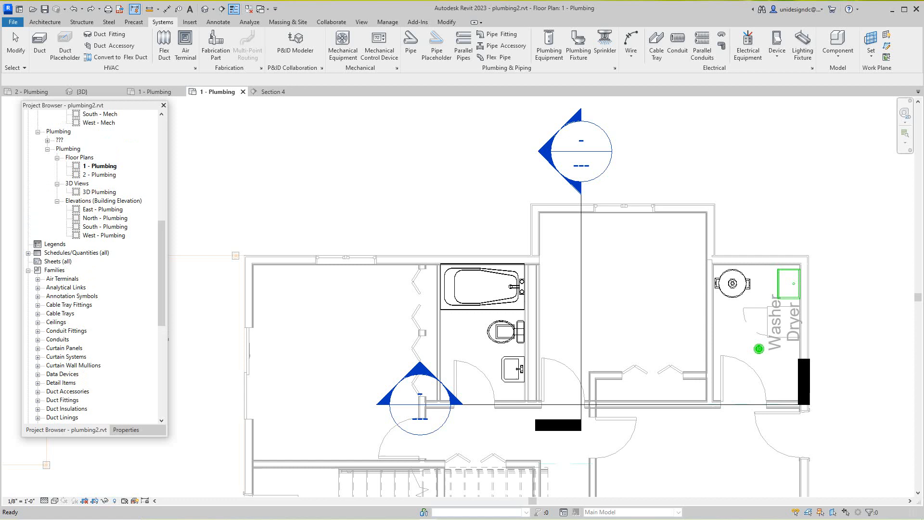
scroll("up", 3)
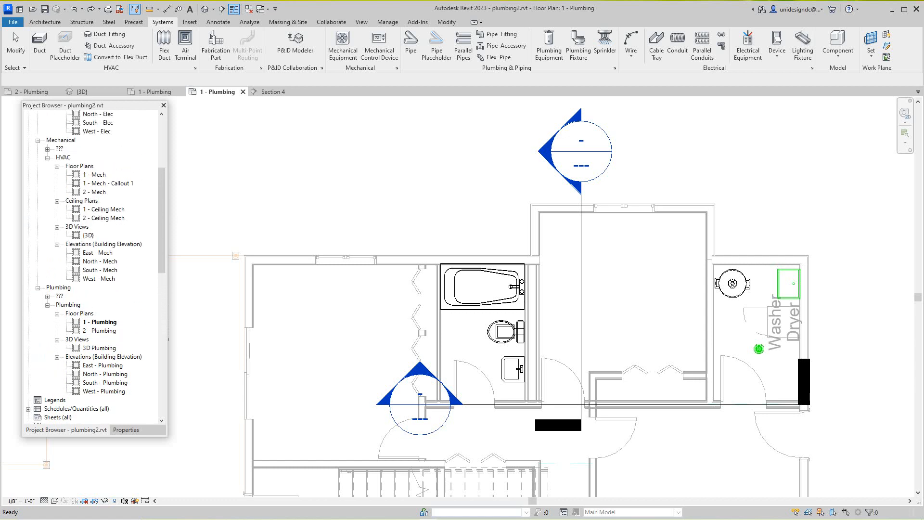
scroll("up", 3)
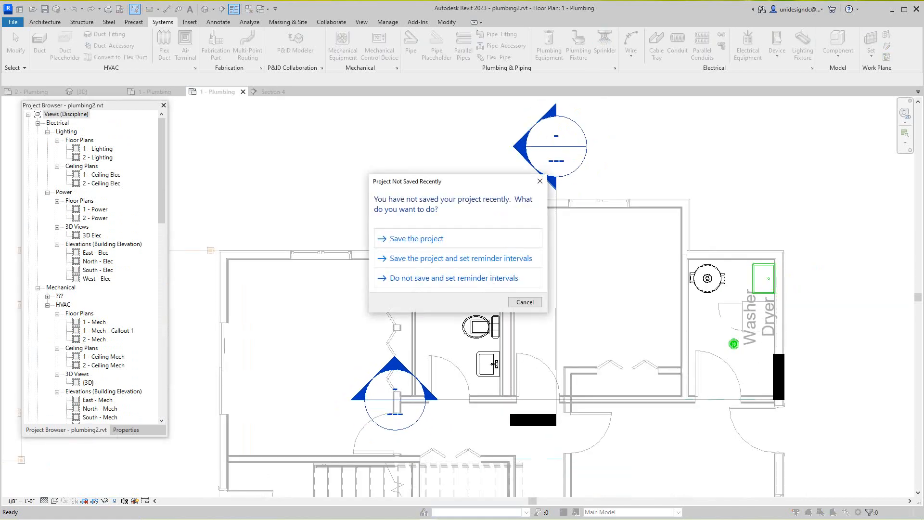
left_click(523, 301)
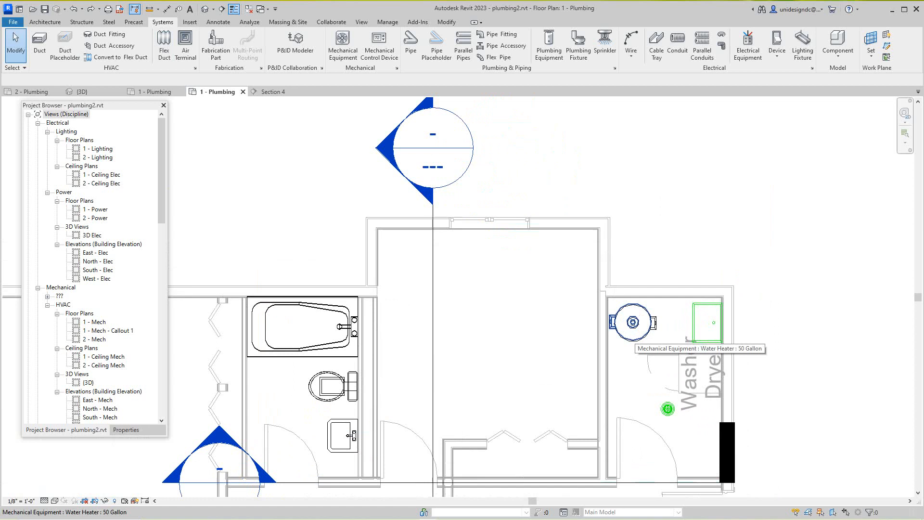
Select the 50-gallon water heater, run System Inspector on its connections, and reselect it
left_click(632, 321)
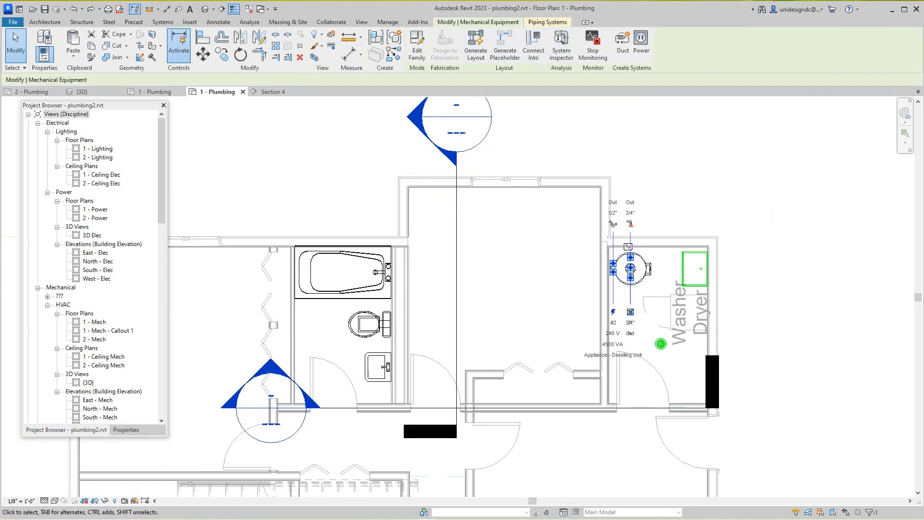
mouse_move(623, 46)
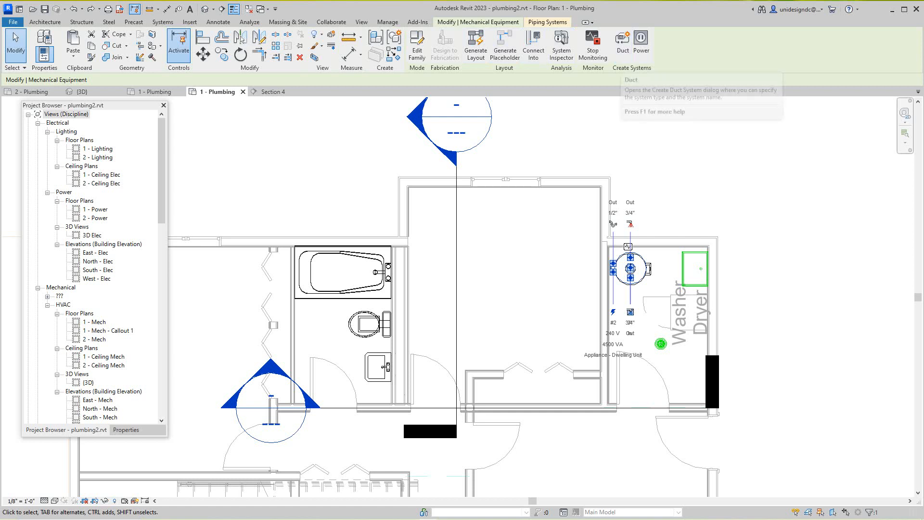
mouse_move(561, 48)
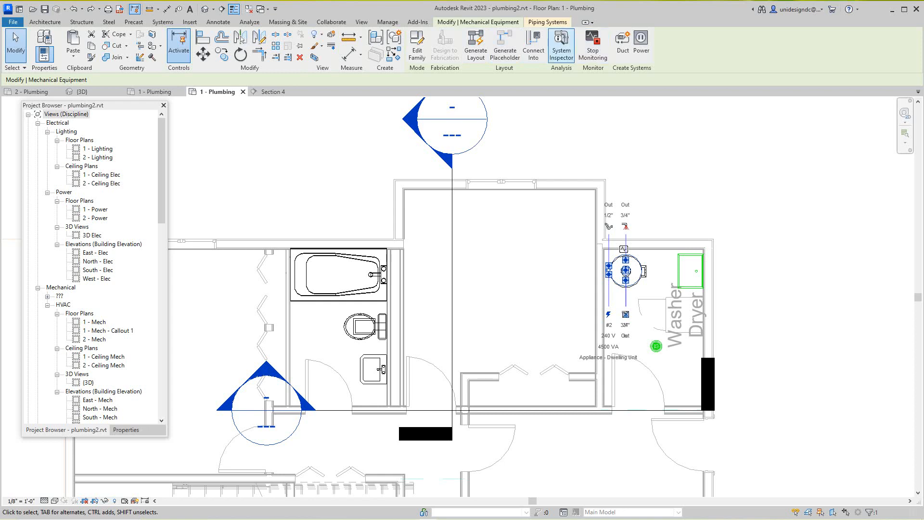
left_click(560, 45)
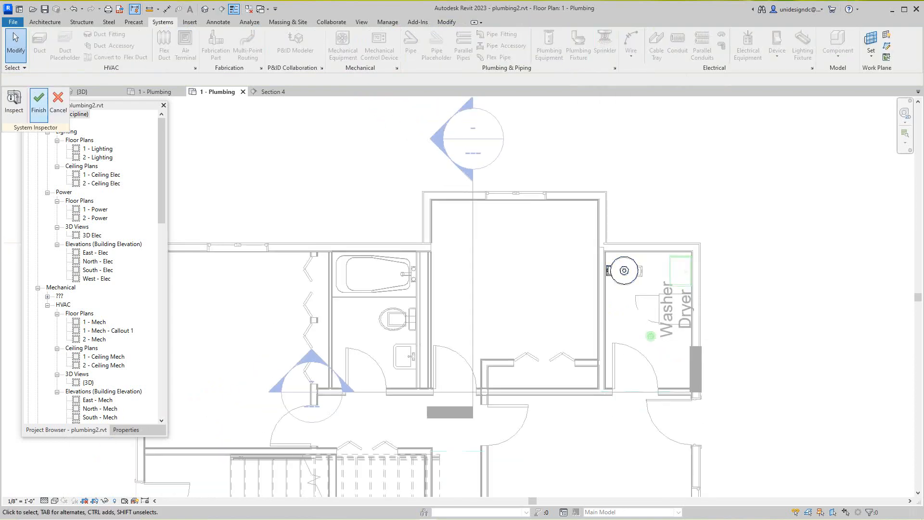
left_click(38, 101)
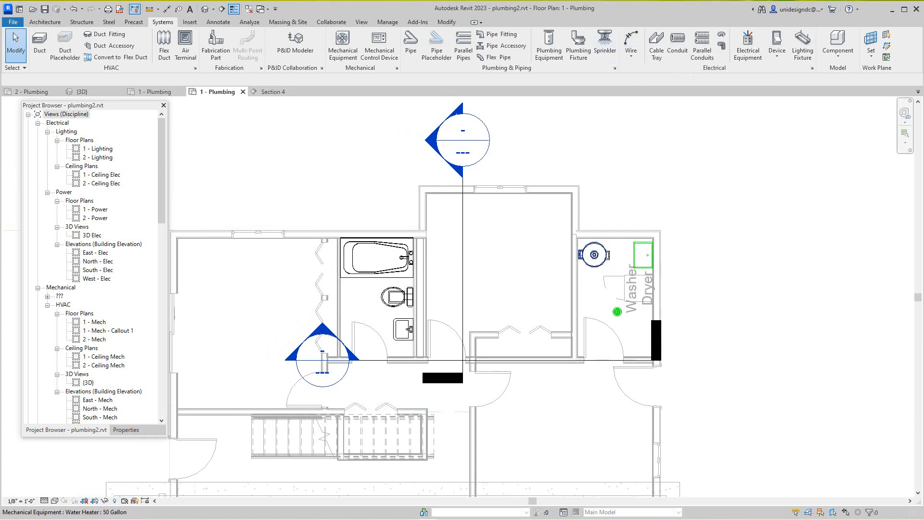
left_click(594, 254)
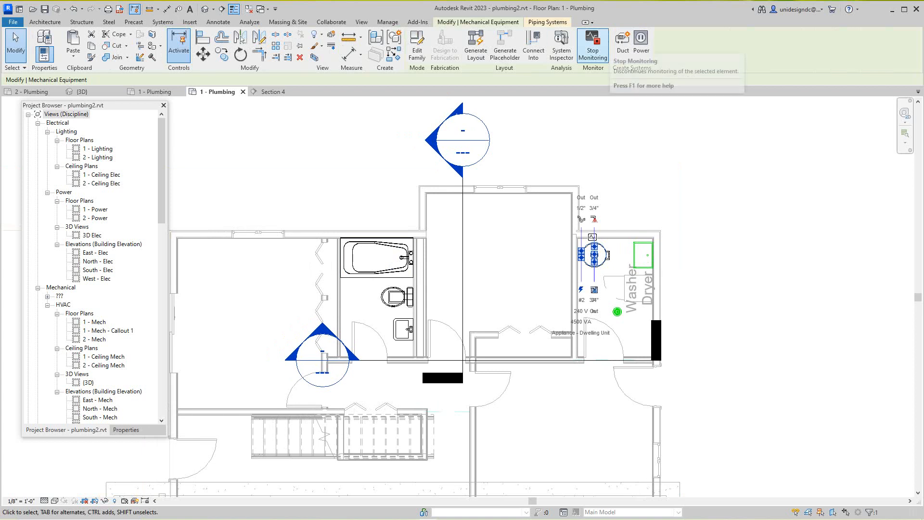
mouse_move(532, 45)
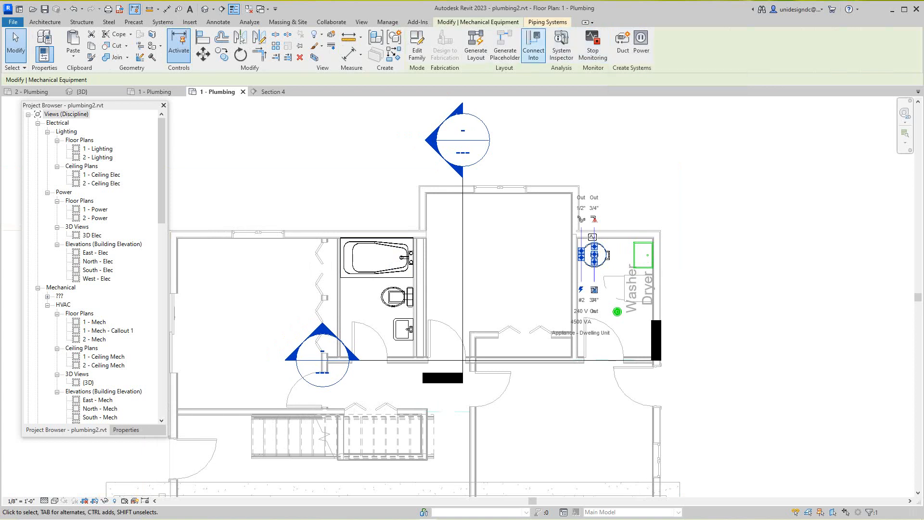
mouse_move(503, 45)
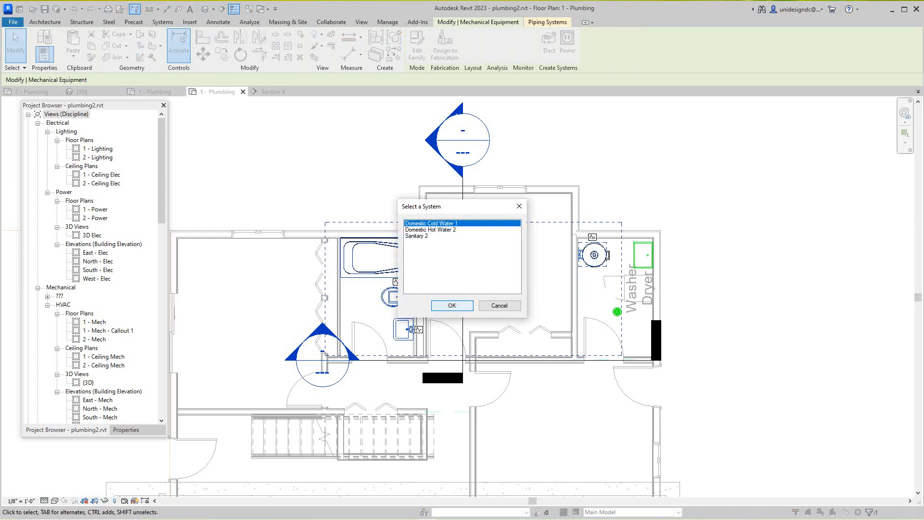
Confirm Domestic Cold Water 1 as the system to auto-route, entering Generate Layout mode
left_click(452, 305)
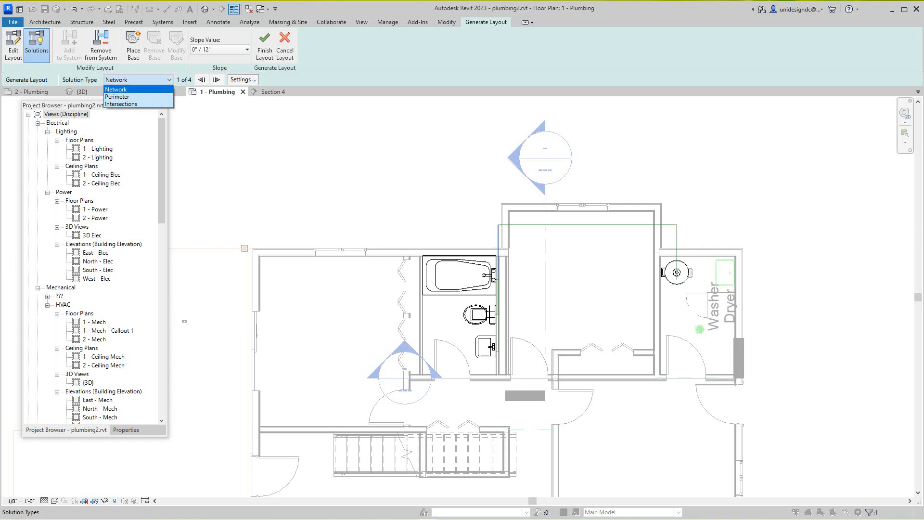
Set Solution Type to Perimeter and accept the default Pipe Conversion Settings
left_click(117, 96)
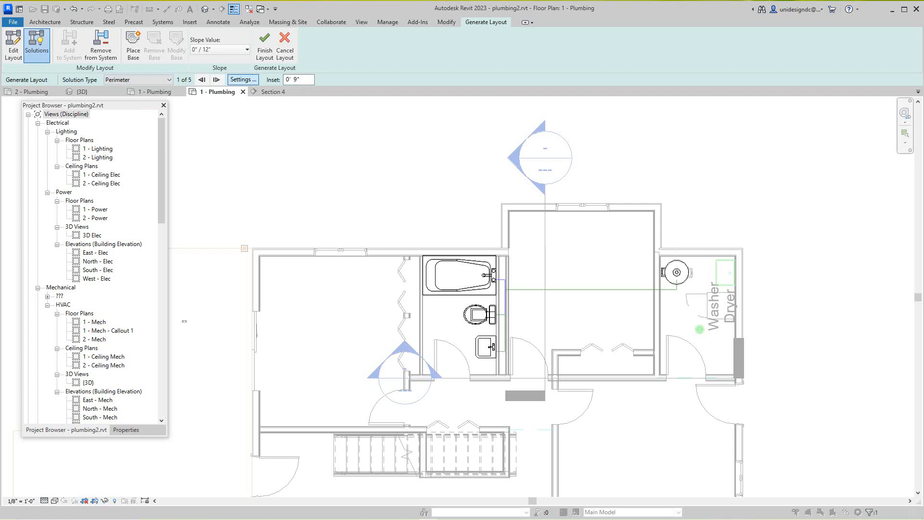
left_click(242, 80)
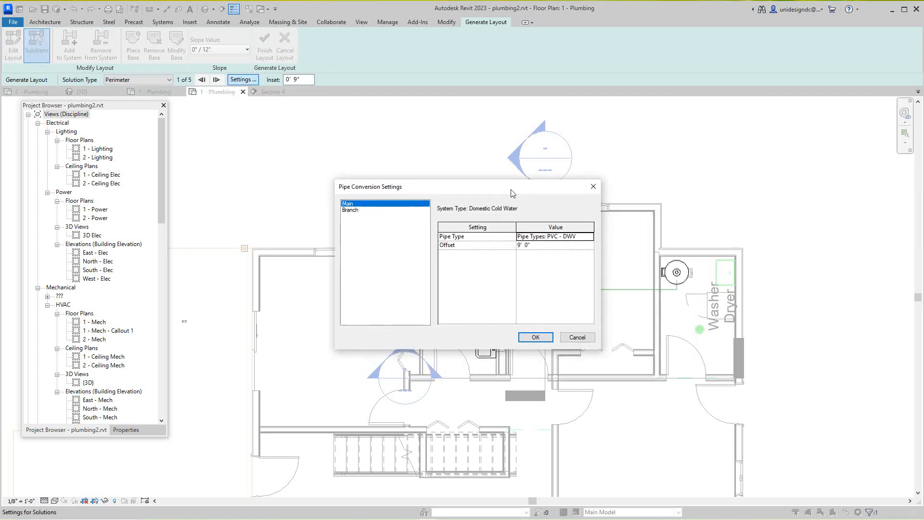
left_click_drag(413, 186, 444, 156)
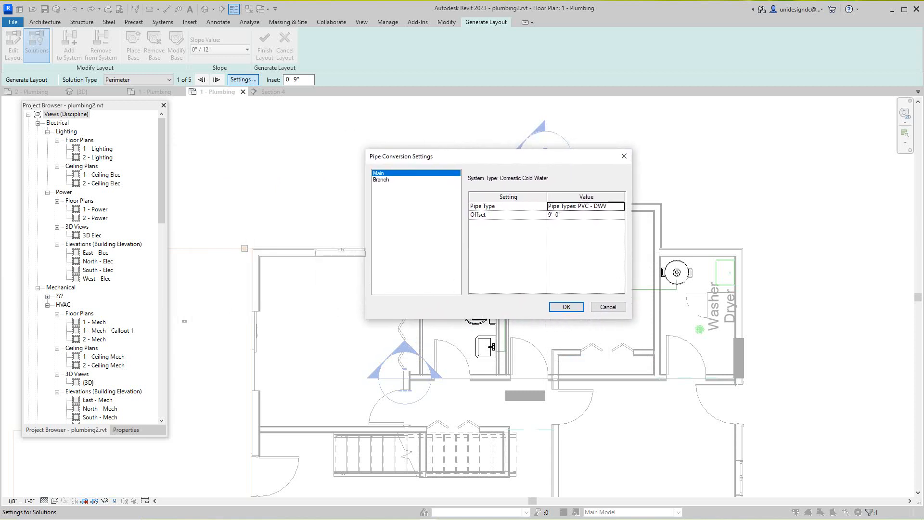
left_click(565, 306)
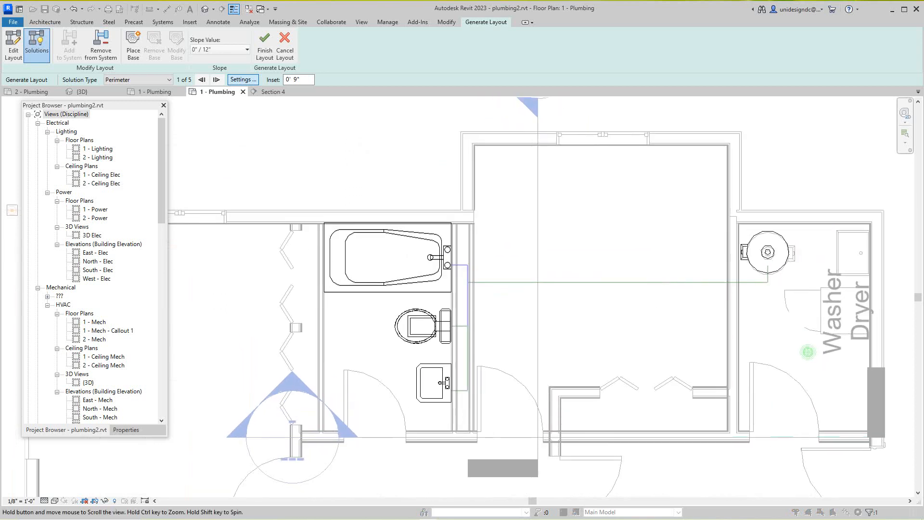
Cycle through perimeter solutions two to five, then switch Solution Type to Intersections
scroll("down", 3)
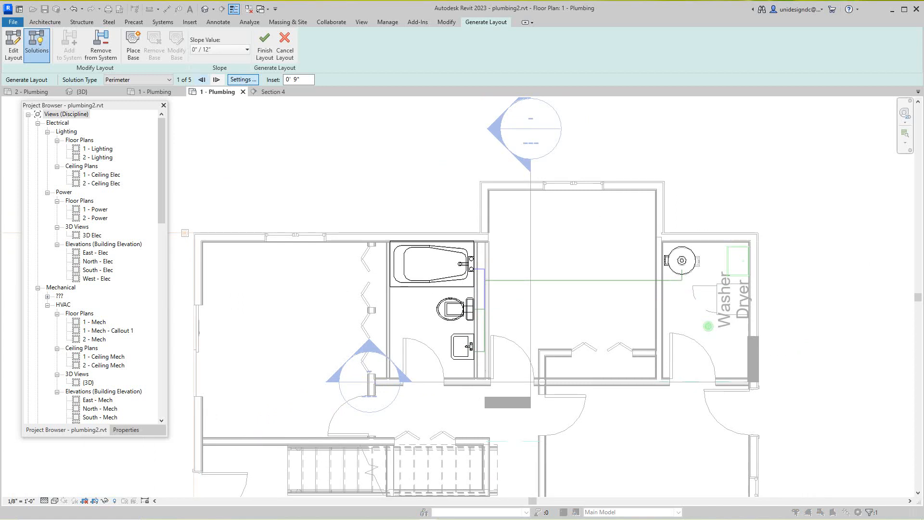
mouse_move(217, 80)
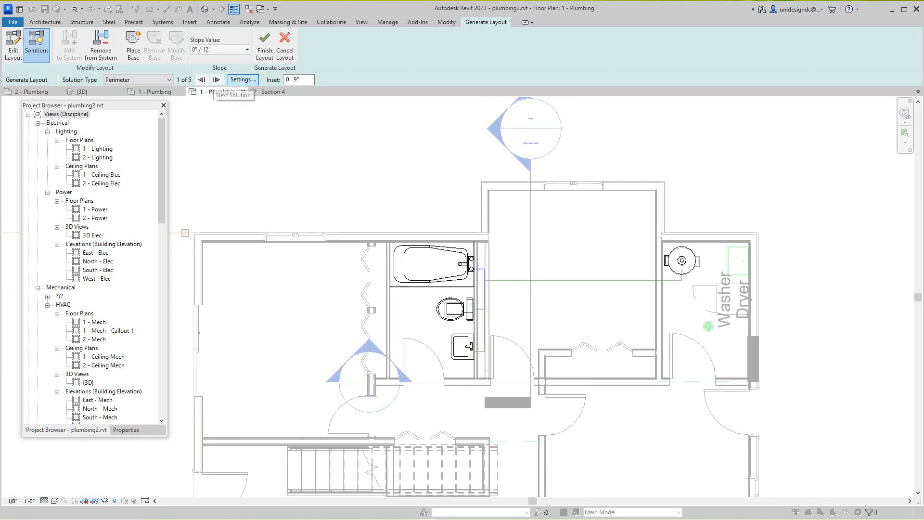
left_click(216, 79)
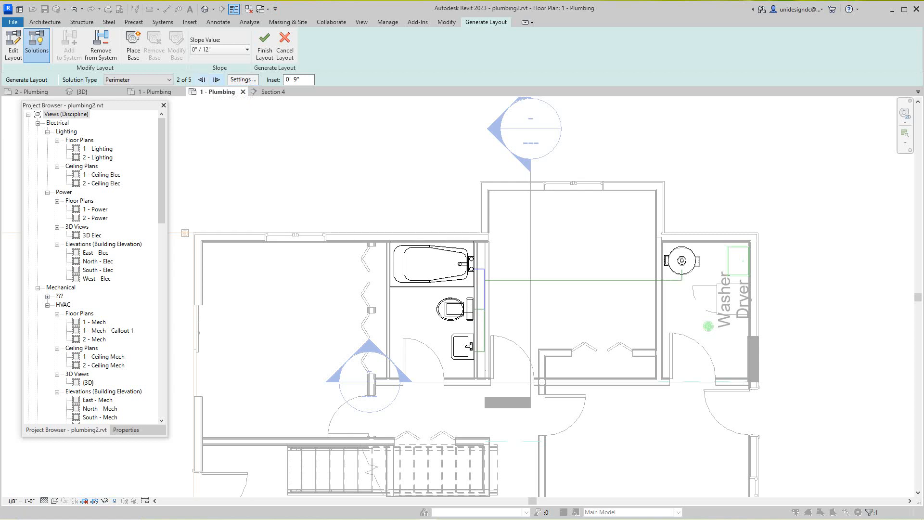
left_click(216, 80)
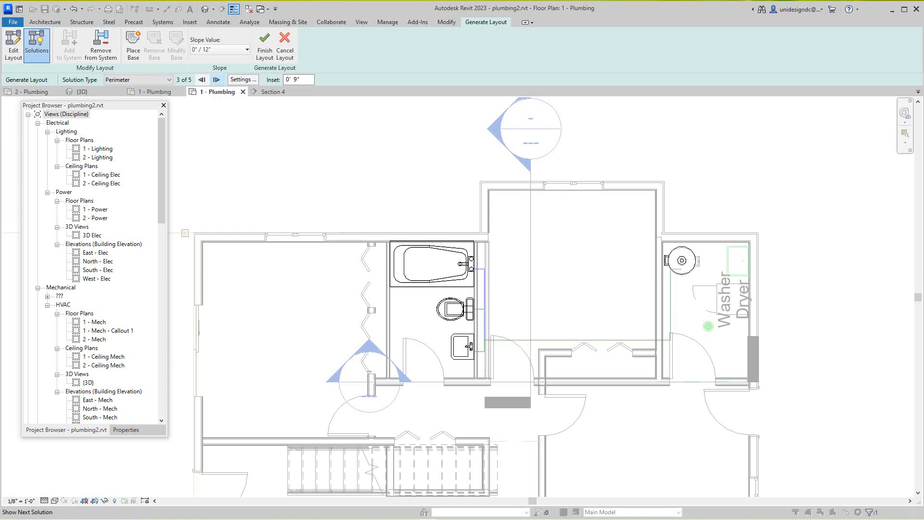
left_click(217, 80)
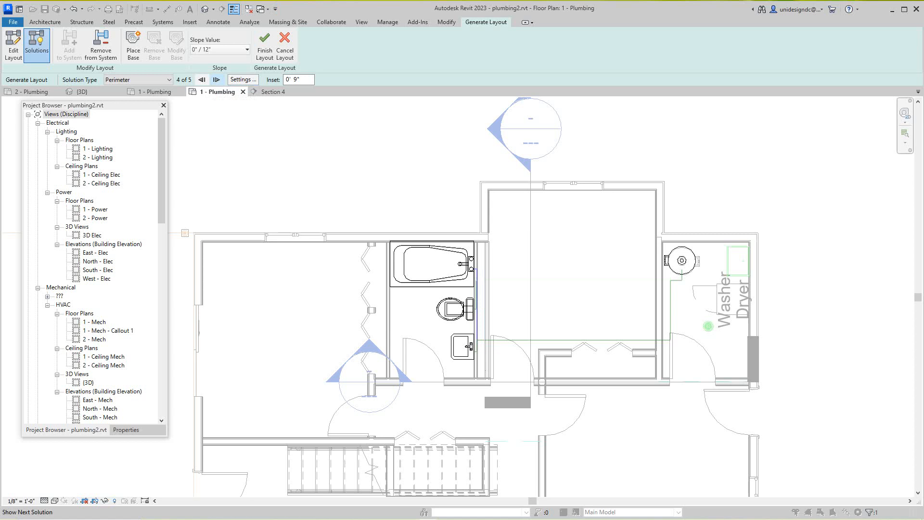
left_click(217, 80)
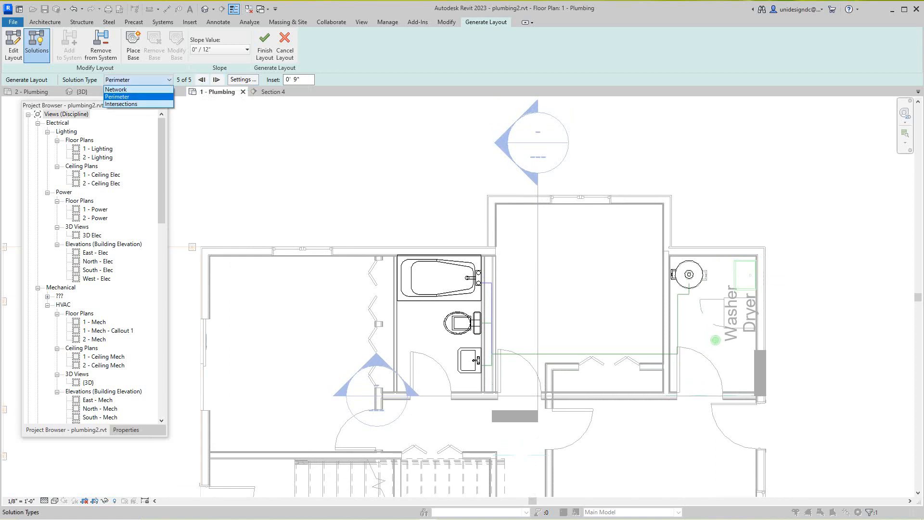
mouse_move(121, 104)
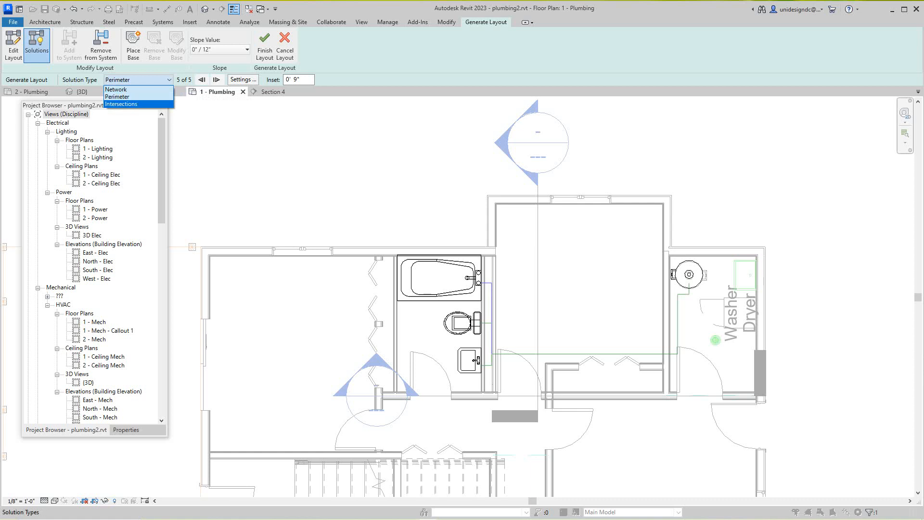
left_click(121, 104)
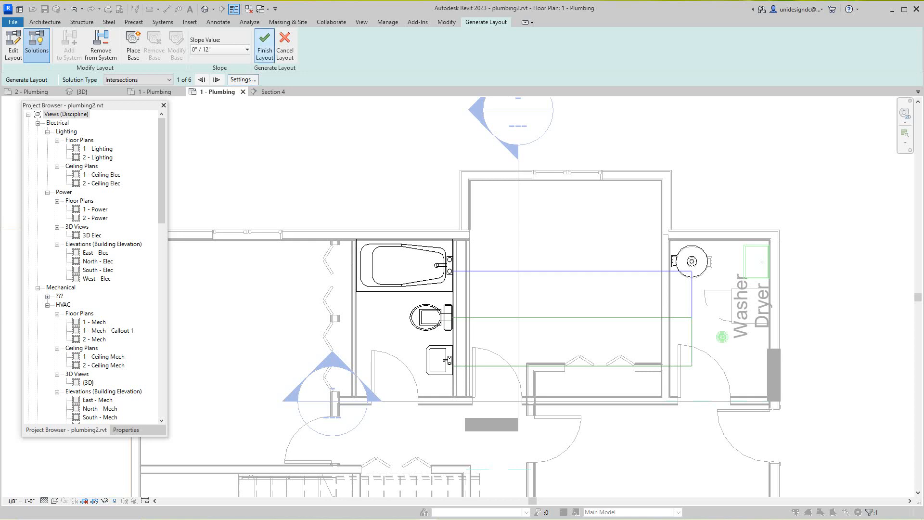
Finish the cold water layout and open Section 4 from its section head to view the risers
left_click(264, 44)
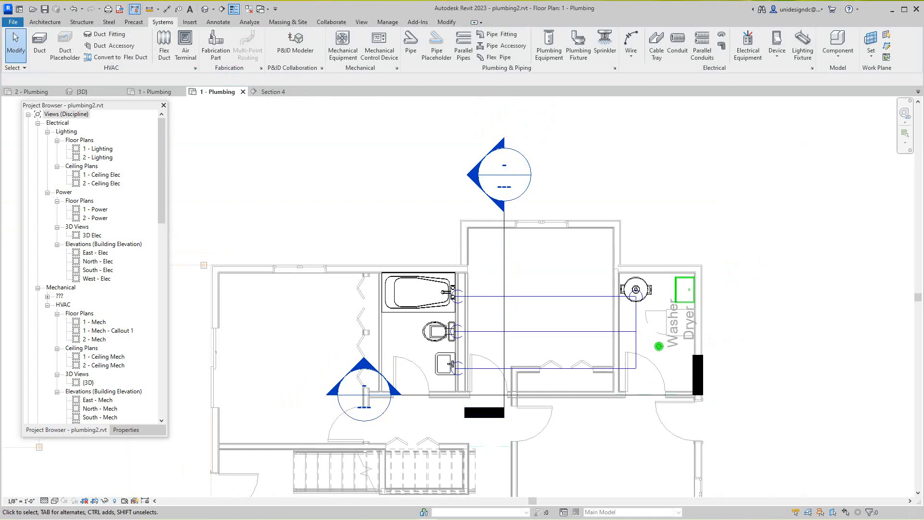
scroll("down", 3)
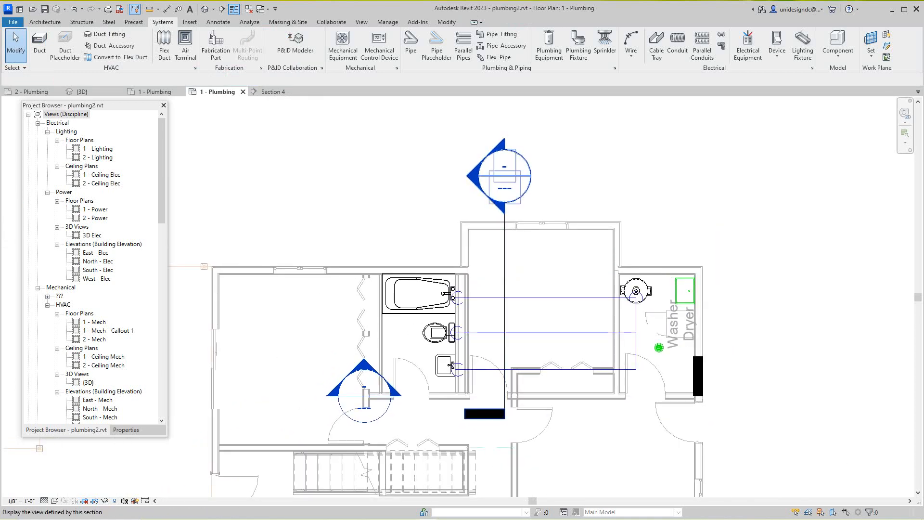
left_click(273, 92)
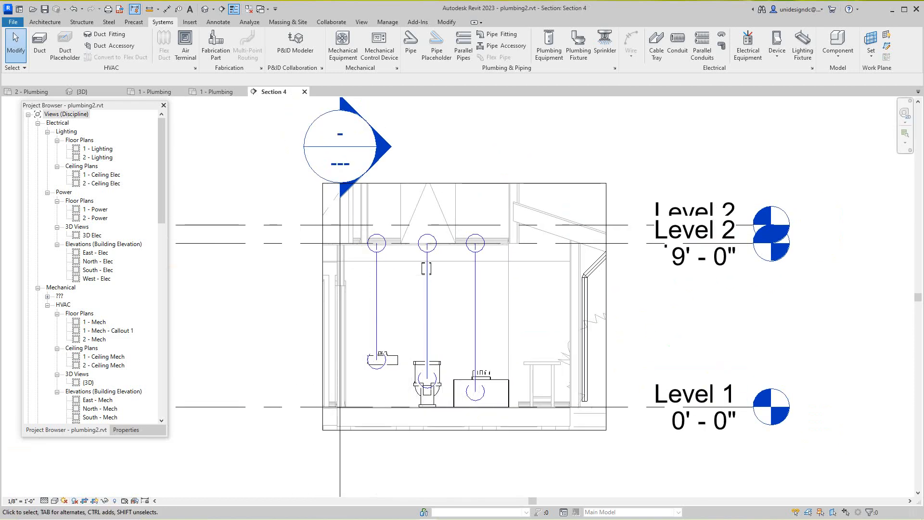
scroll("down", 3)
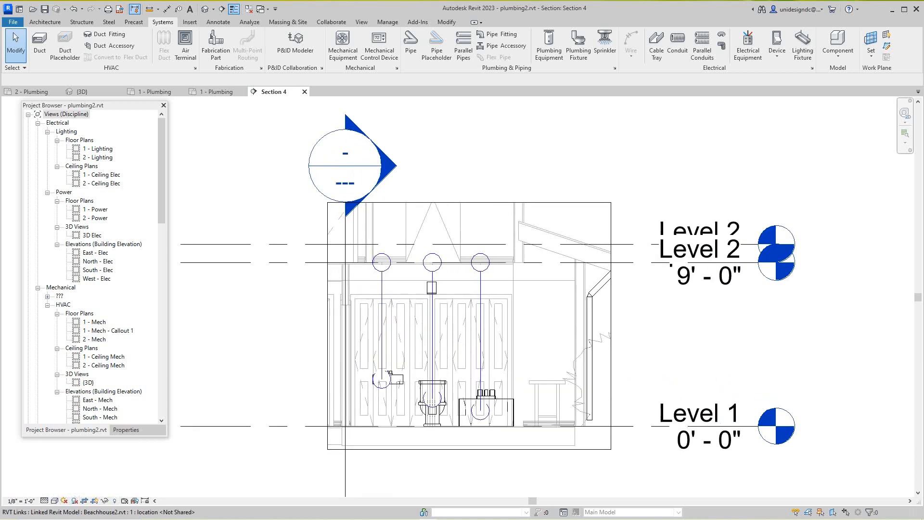
scroll("down", 3)
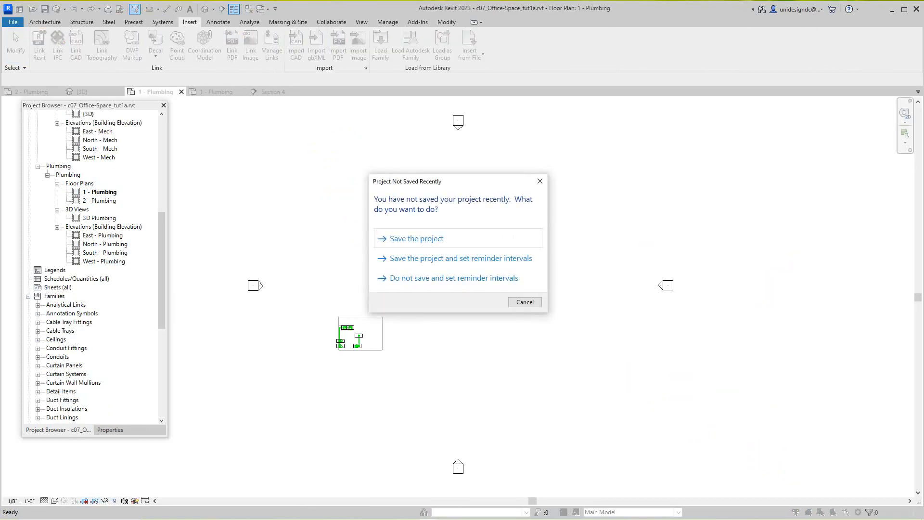
Dismiss the save reminder and return to the 1 - Plumbing floor plan
left_click(524, 302)
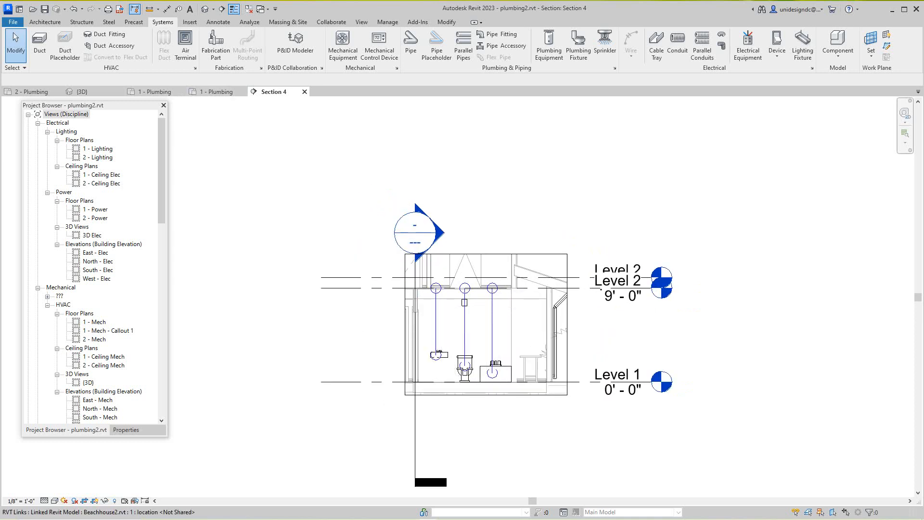
left_click(83, 91)
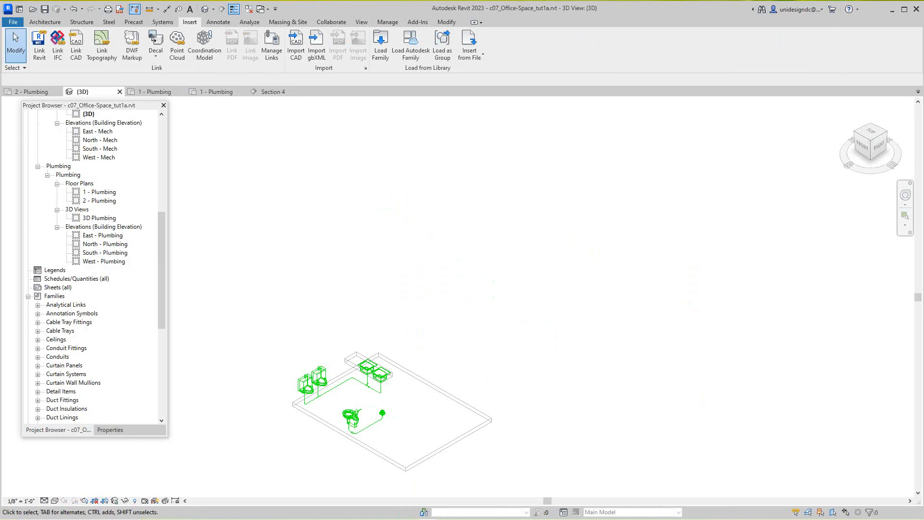
left_click(30, 92)
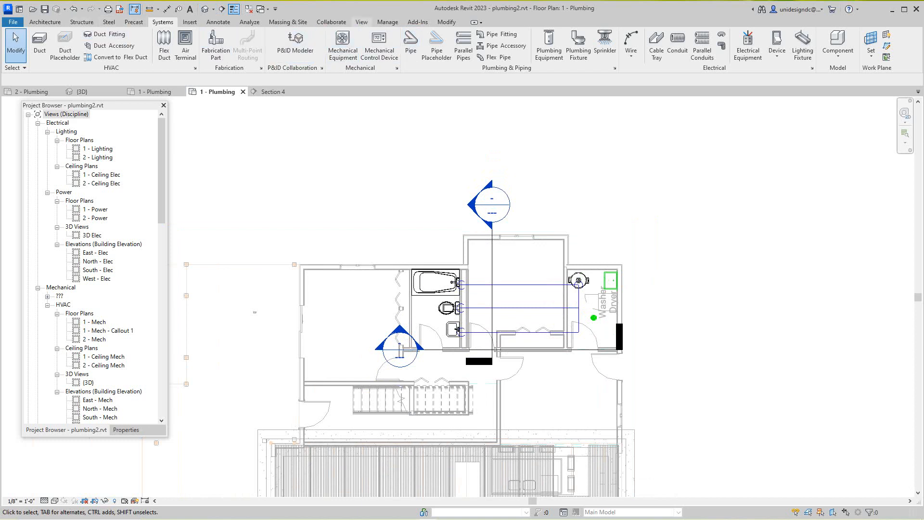
Start a Callout from the View tab to create 1 - Plumbing - Callout 1
left_click(361, 22)
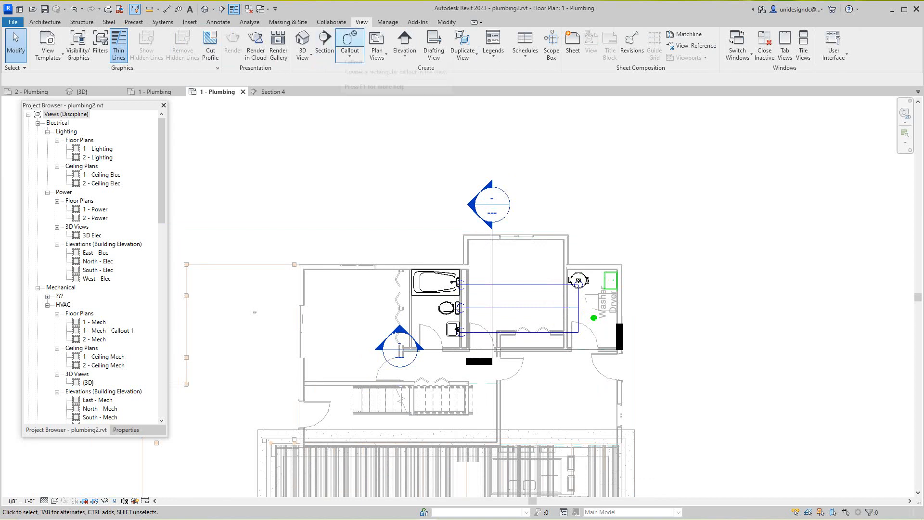
left_click(350, 42)
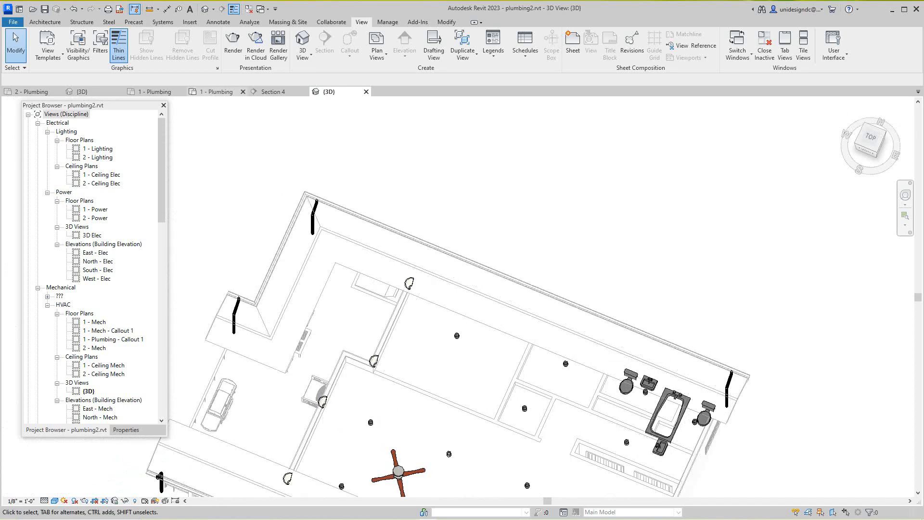
Return to the 1 - Plumbing floor plan and zoom to the bathroom
left_click(216, 91)
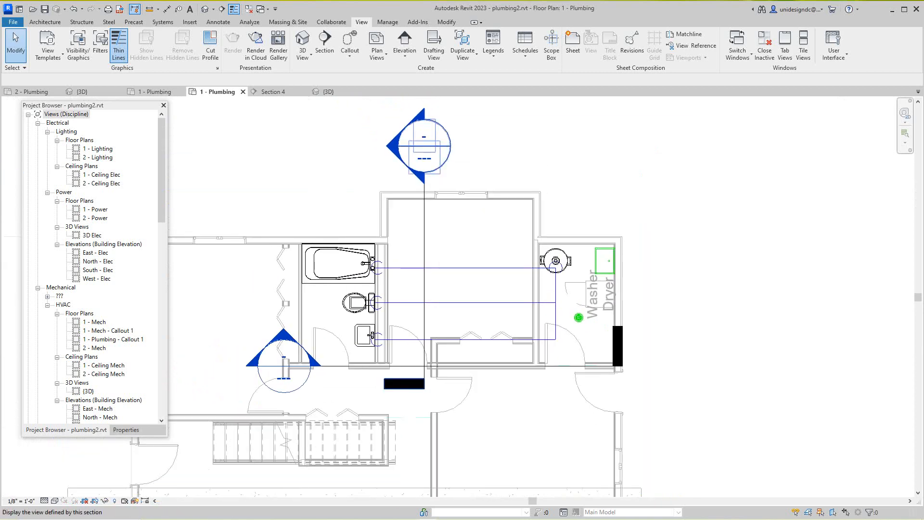
left_click(271, 92)
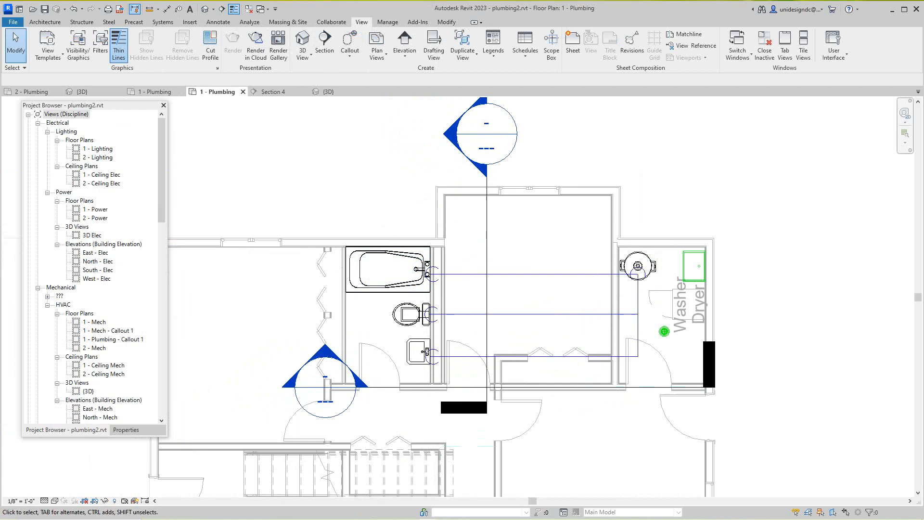
mouse_move(182, 41)
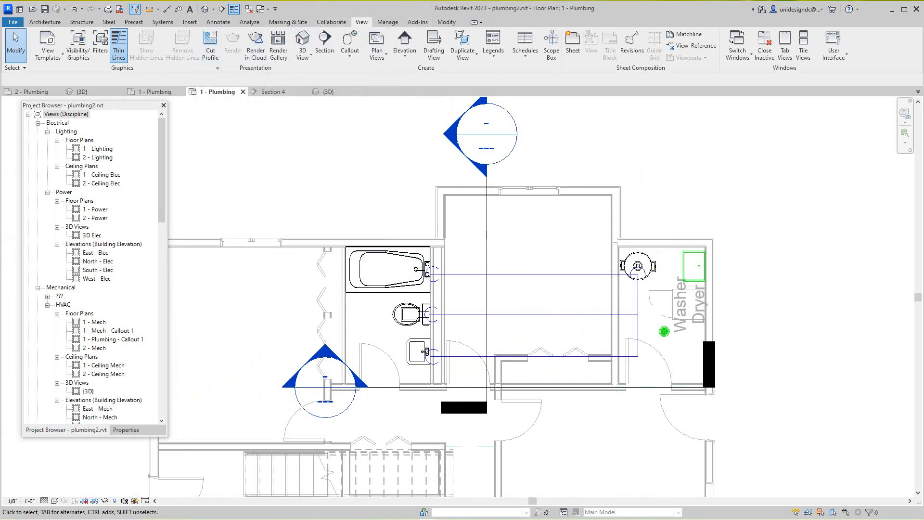
left_click(163, 22)
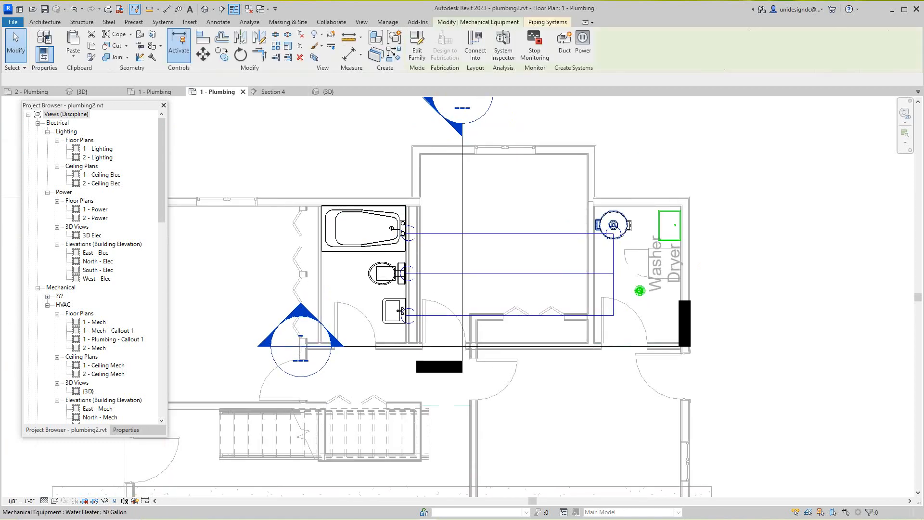
left_click(612, 225)
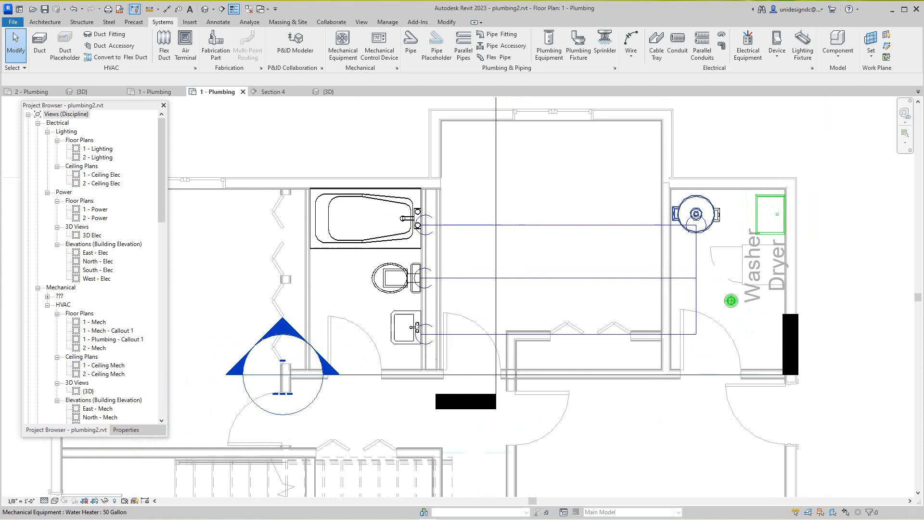
left_click(697, 214)
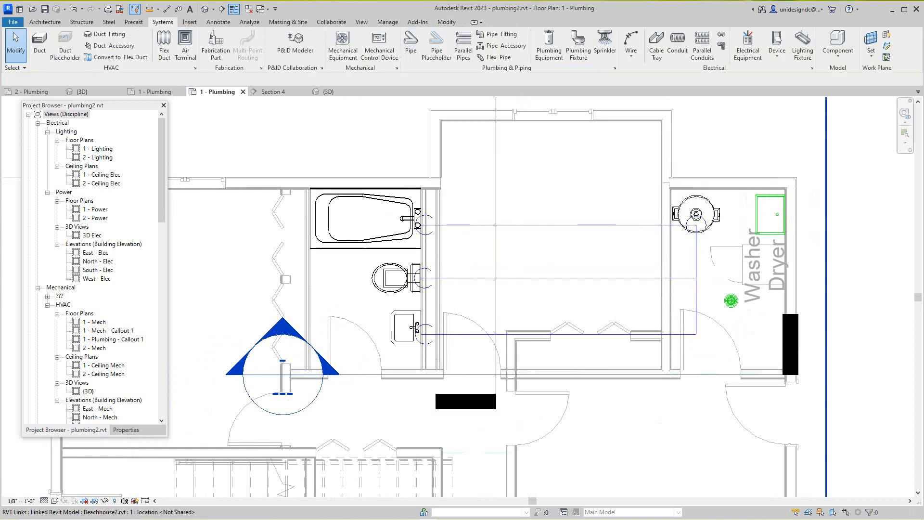
left_click(366, 218)
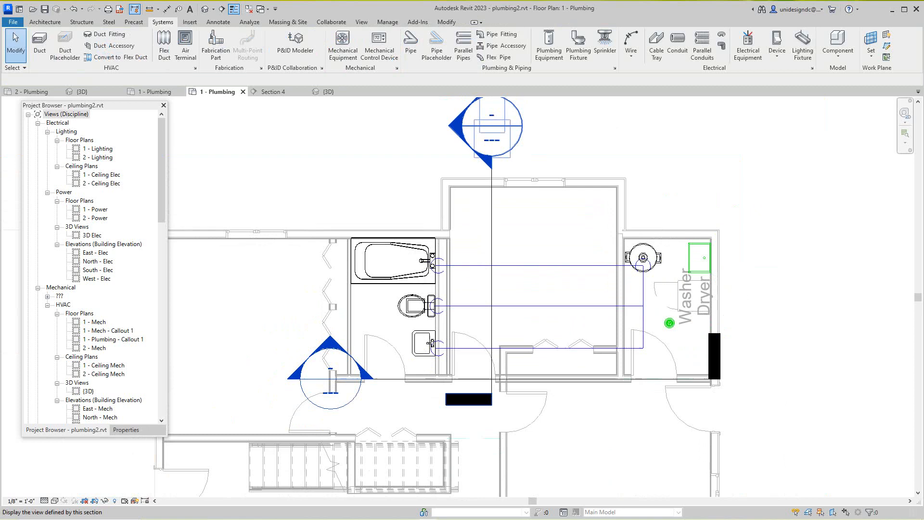
left_click(270, 92)
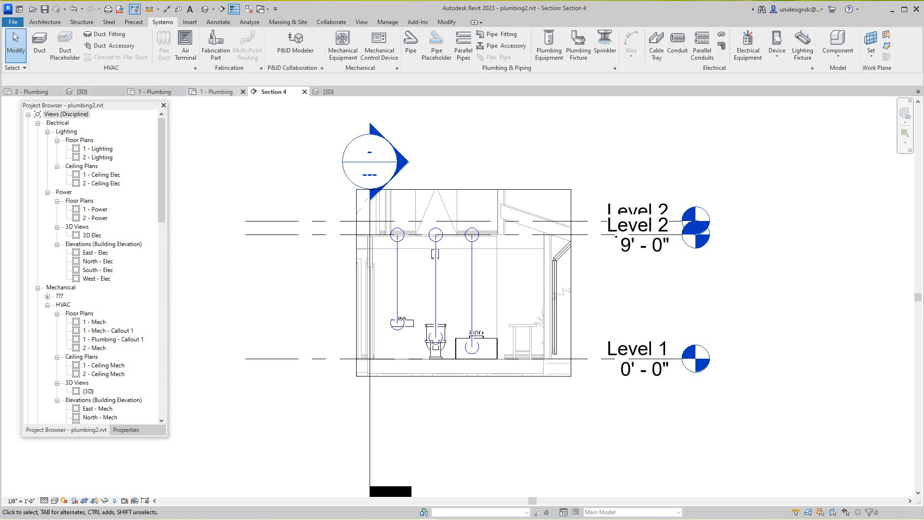
left_click(218, 92)
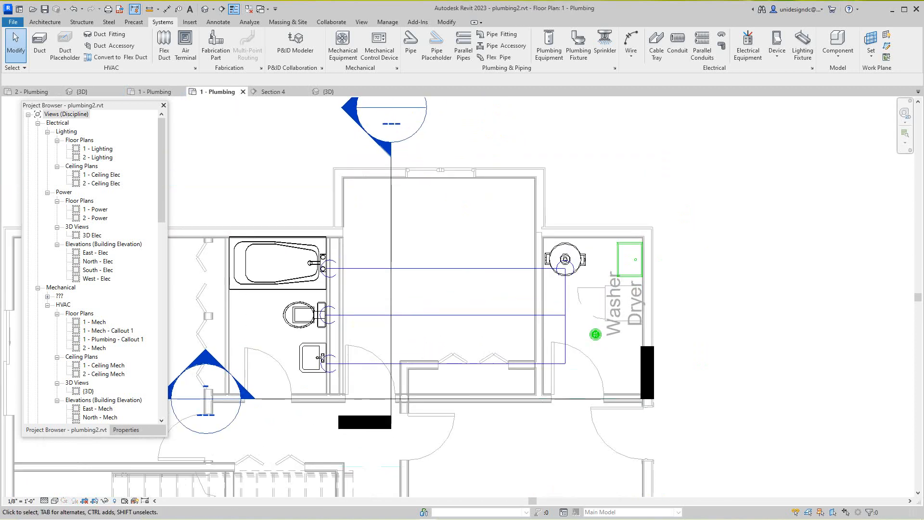
left_click(563, 259)
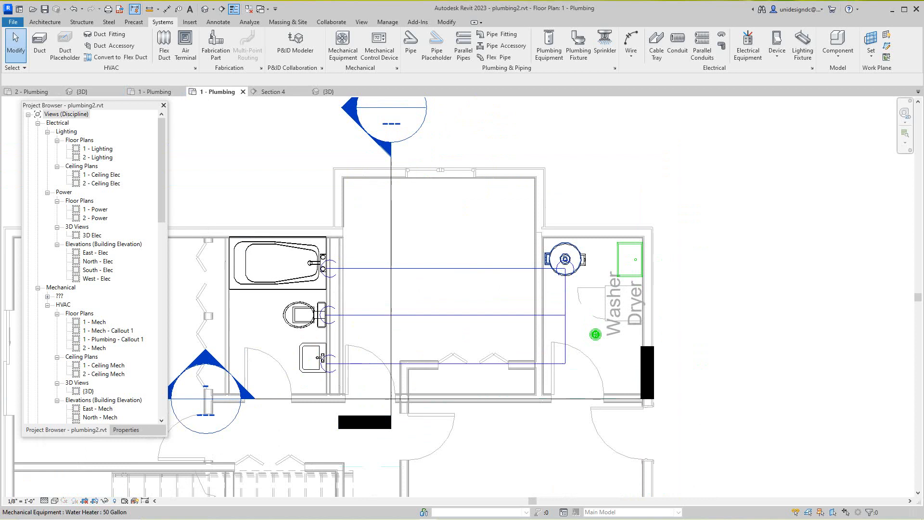
Select the water heater and begin editing its Domestic Cold Water 1 piping system
left_click(563, 259)
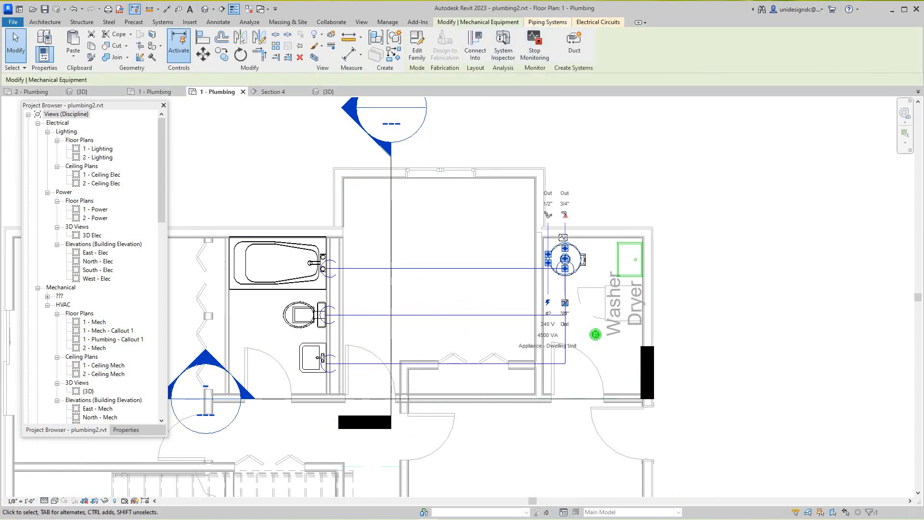
left_click(563, 258)
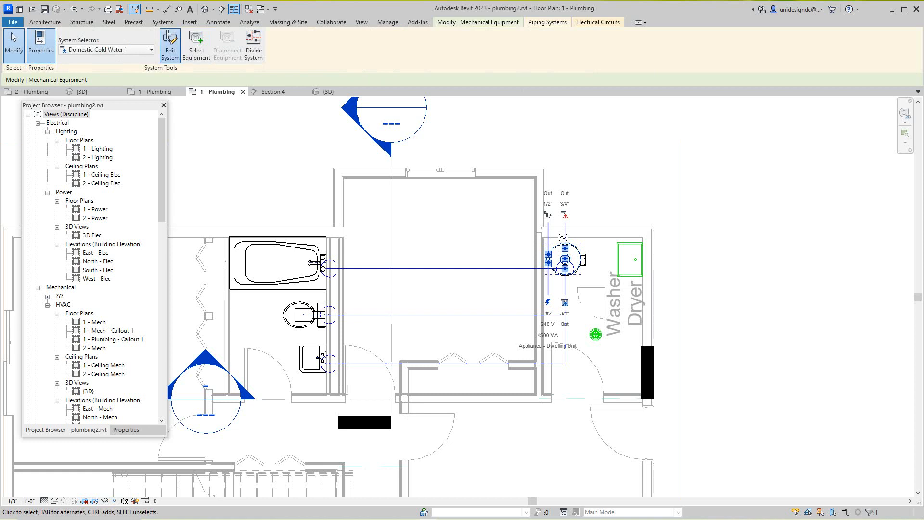
left_click(170, 45)
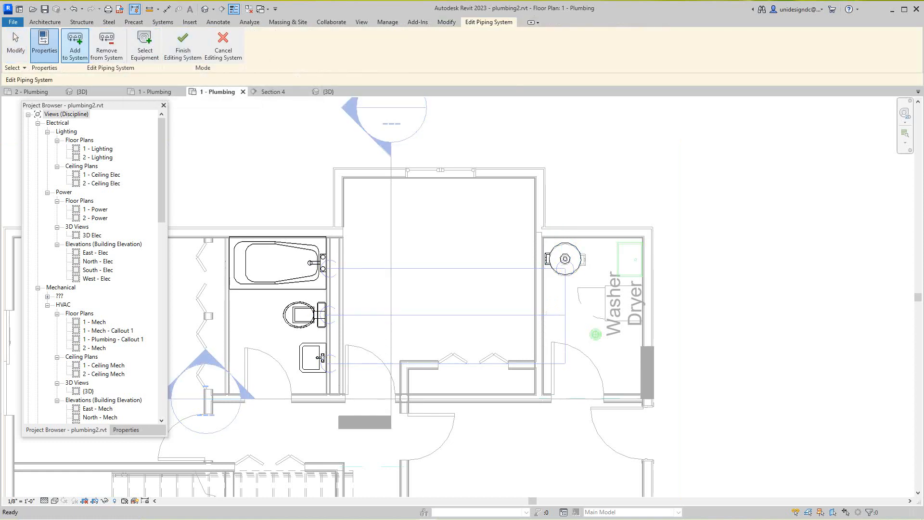
mouse_move(75, 8)
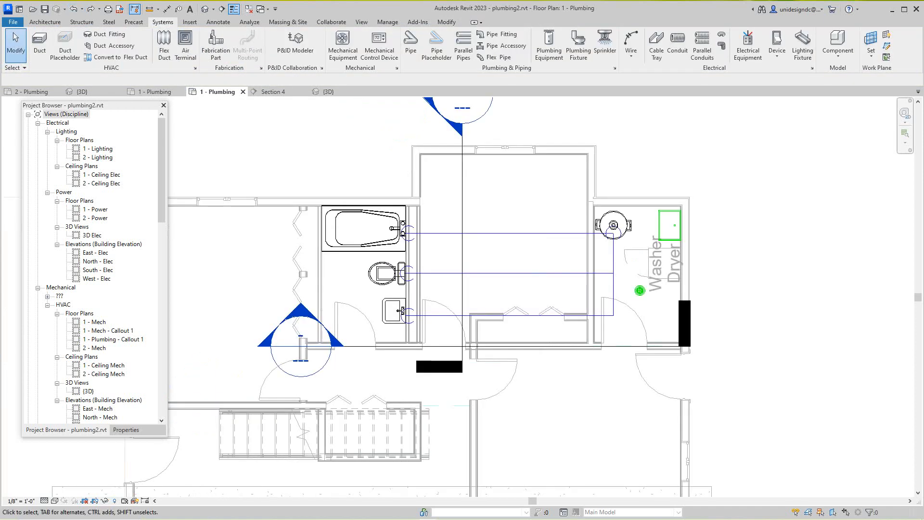
left_click(613, 225)
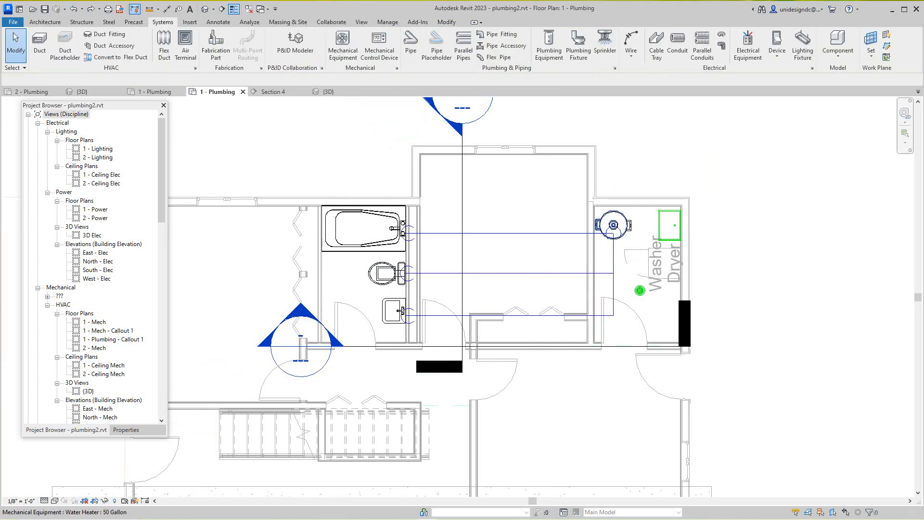
left_click(613, 226)
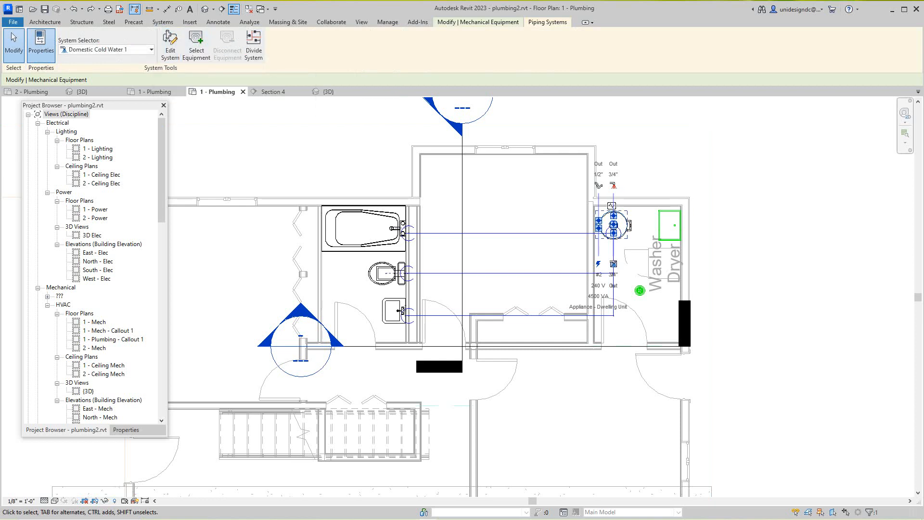
Set System Selector to Sanitary 2 and select the washer box drain fixture as equipment
left_click(151, 49)
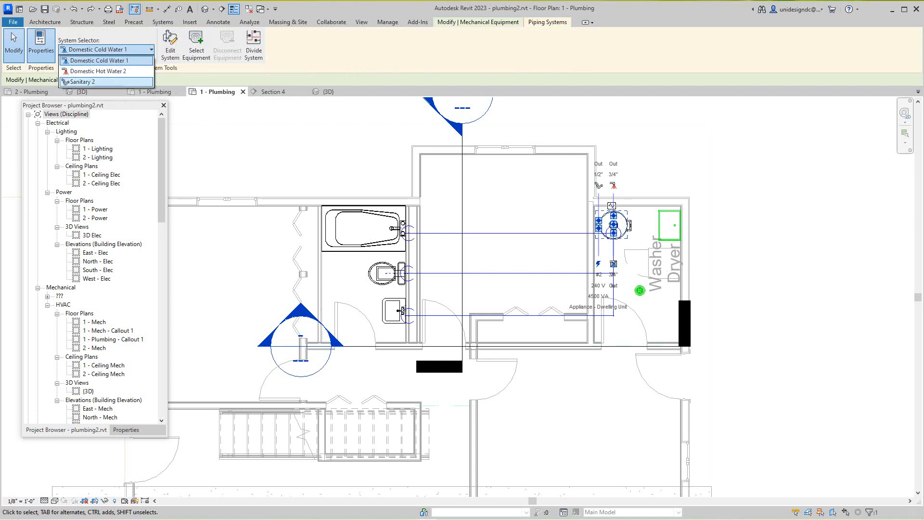
left_click(88, 81)
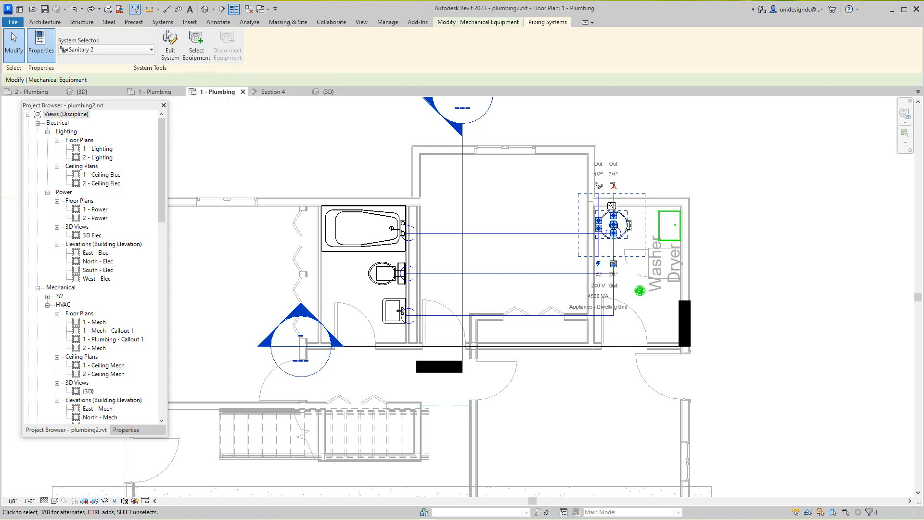
mouse_move(197, 42)
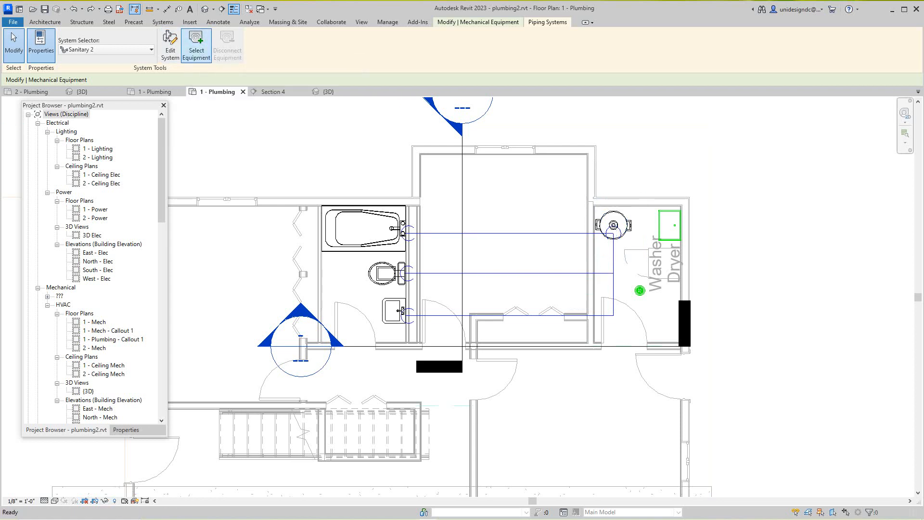
left_click(196, 45)
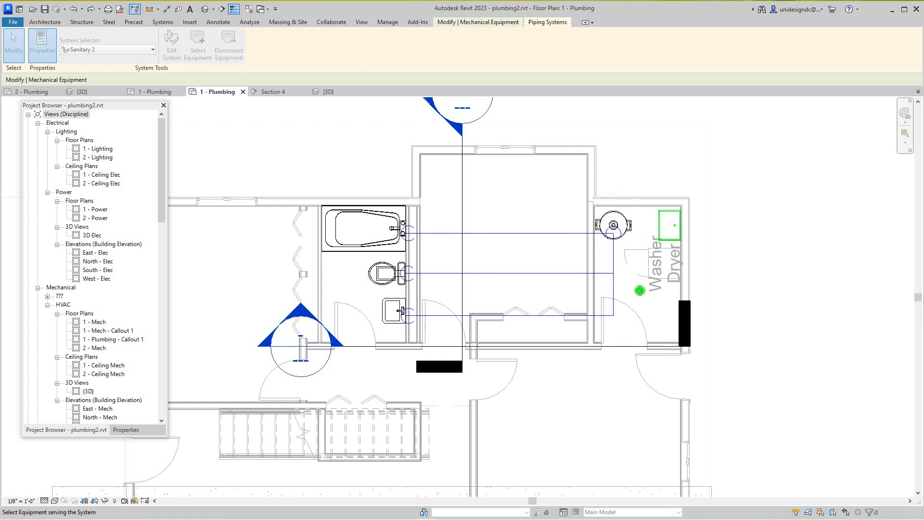
left_click(613, 226)
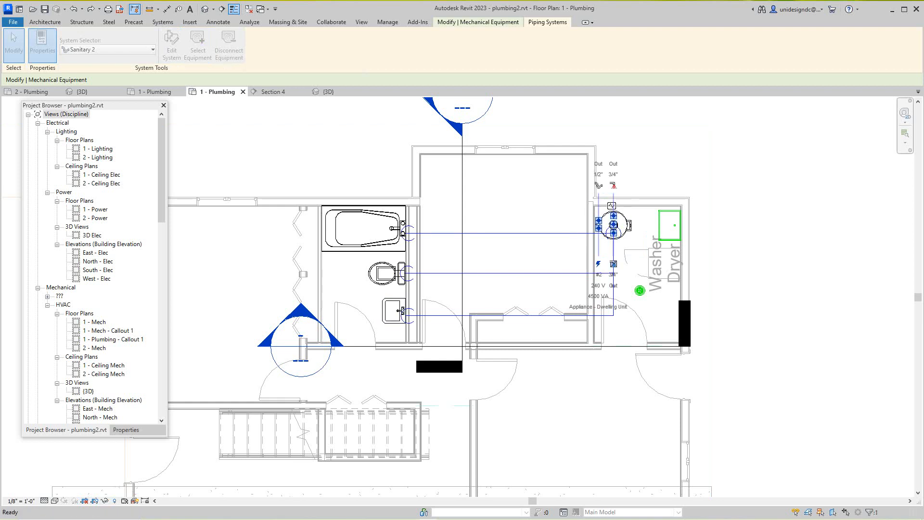
left_click(363, 229)
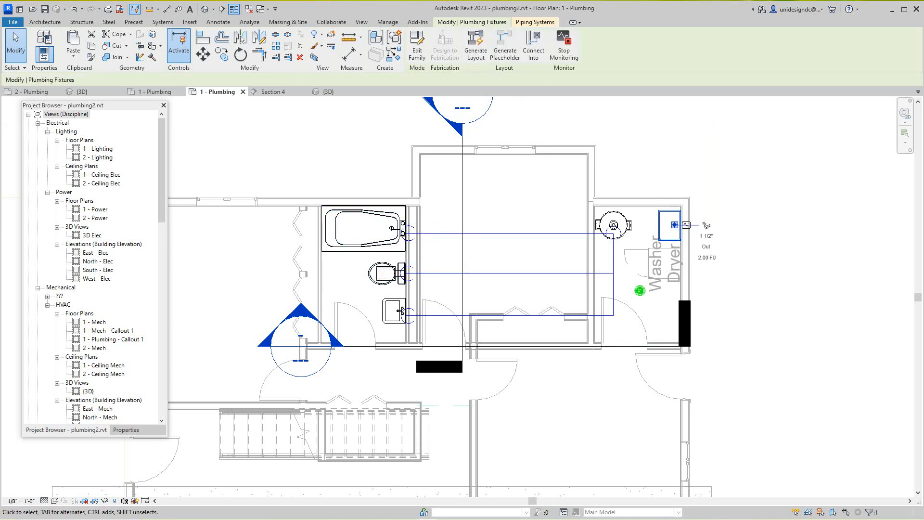
mouse_move(504, 46)
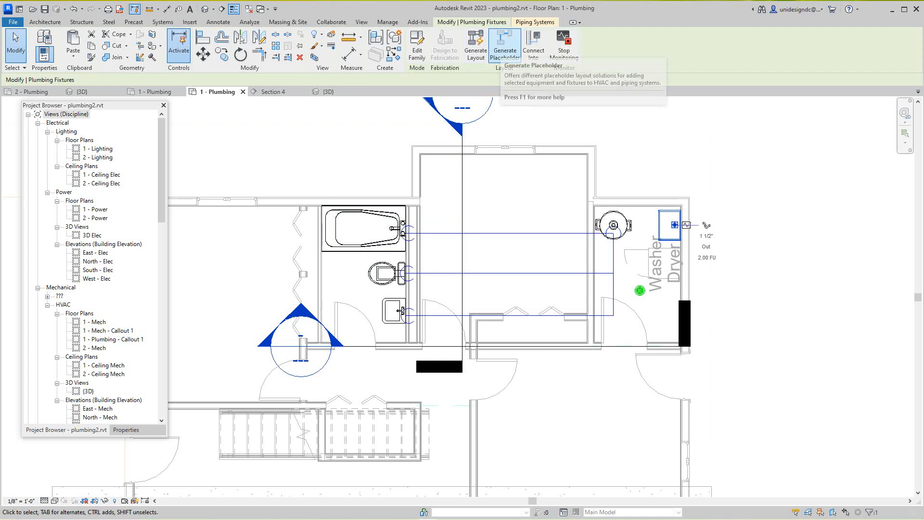
Generate the layout, cycle to the fourth routing solution, and confirm PVC - DWV pipe at -1' 0" offset
left_click(504, 45)
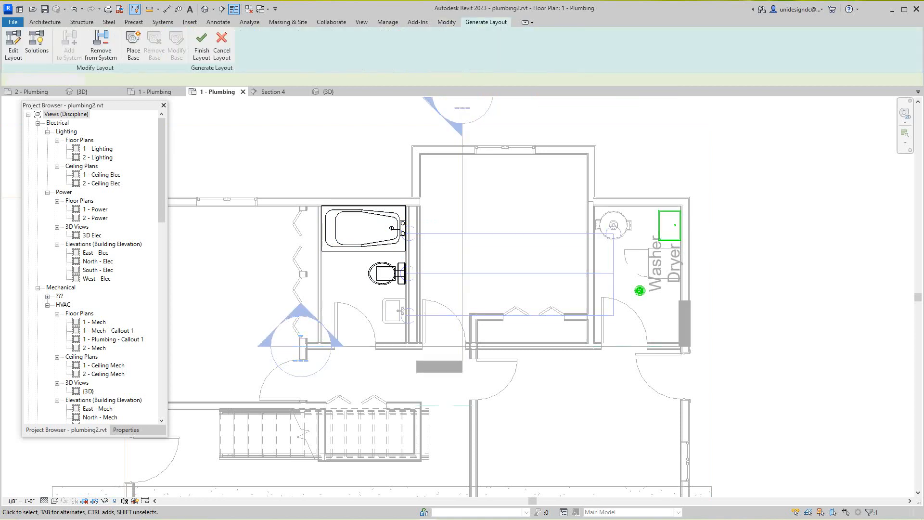
left_click(36, 44)
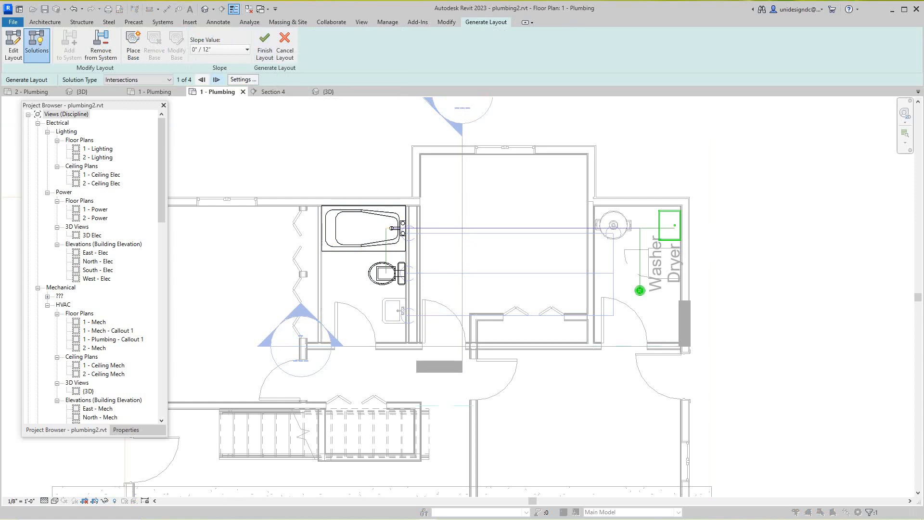
left_click(216, 80)
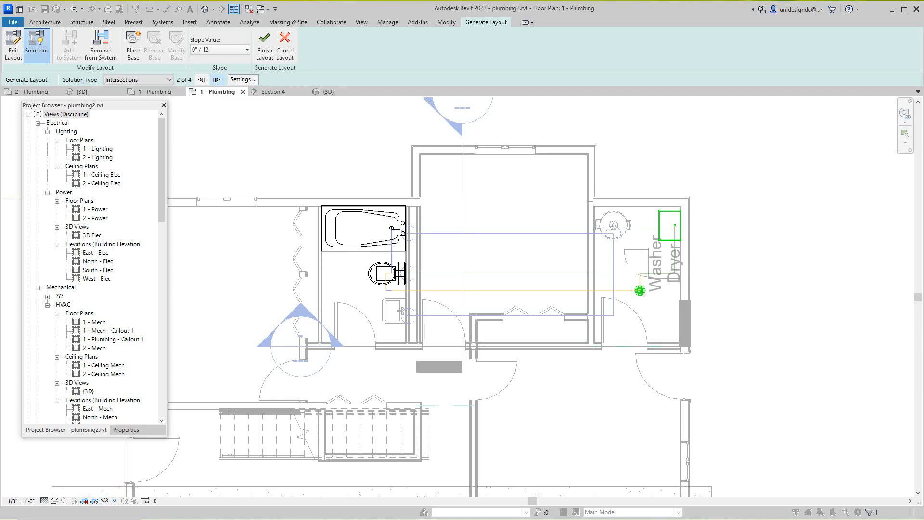
left_click(217, 79)
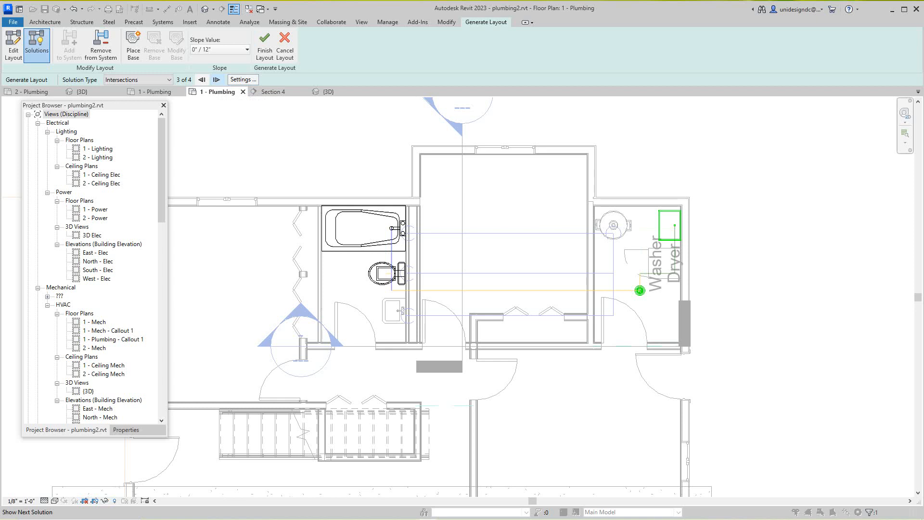
left_click(216, 80)
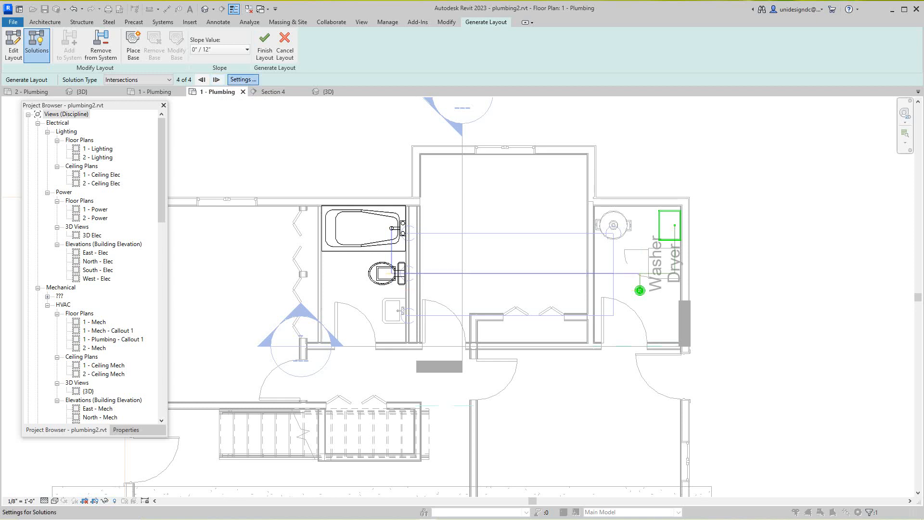
left_click(243, 80)
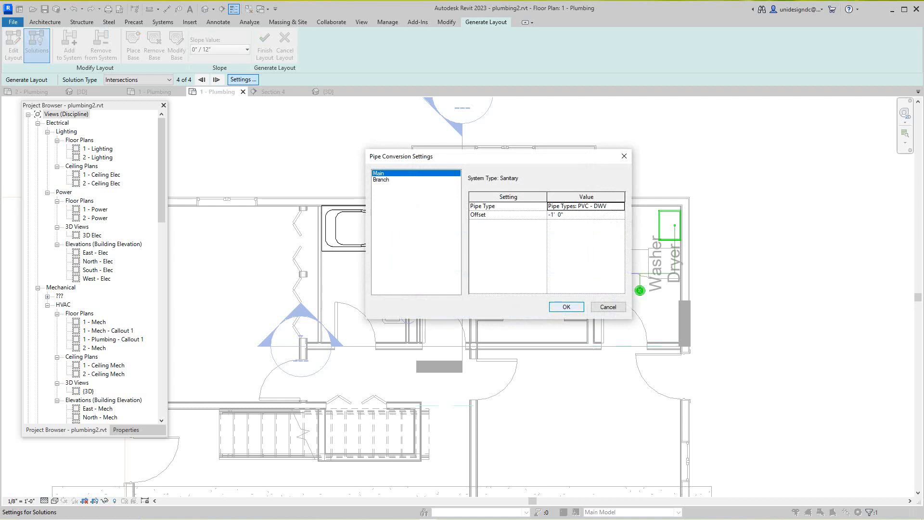
left_click(566, 306)
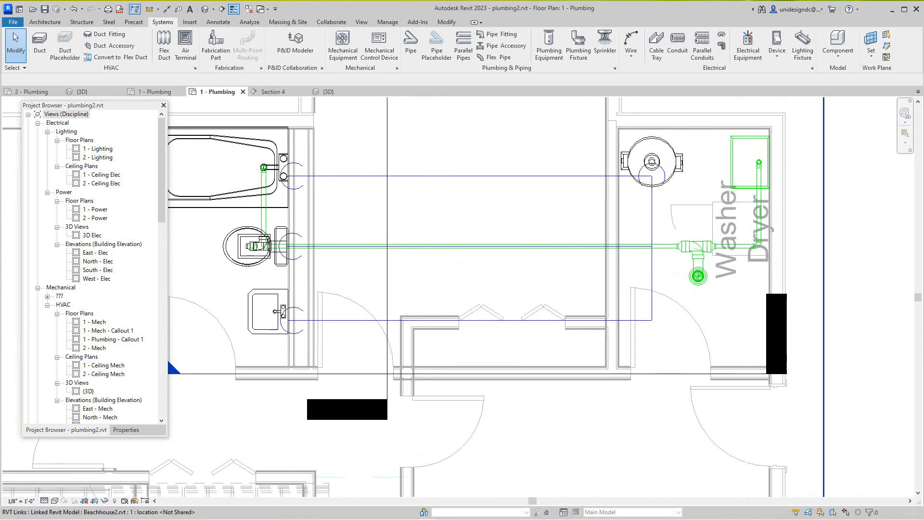
left_click(125, 430)
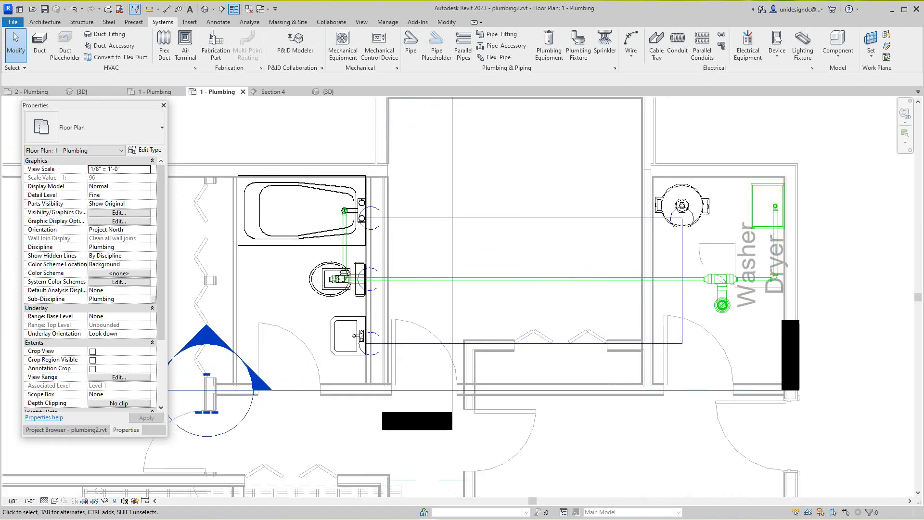
scroll("down", 3)
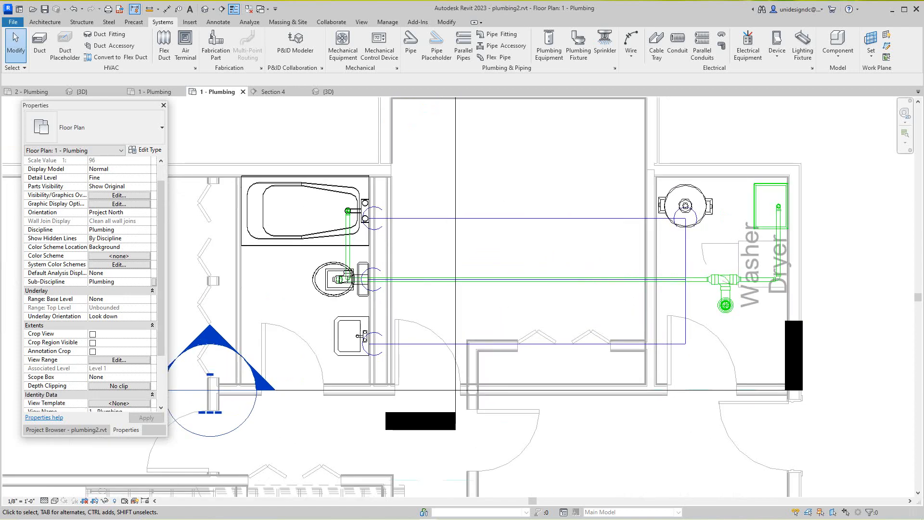
left_click(67, 429)
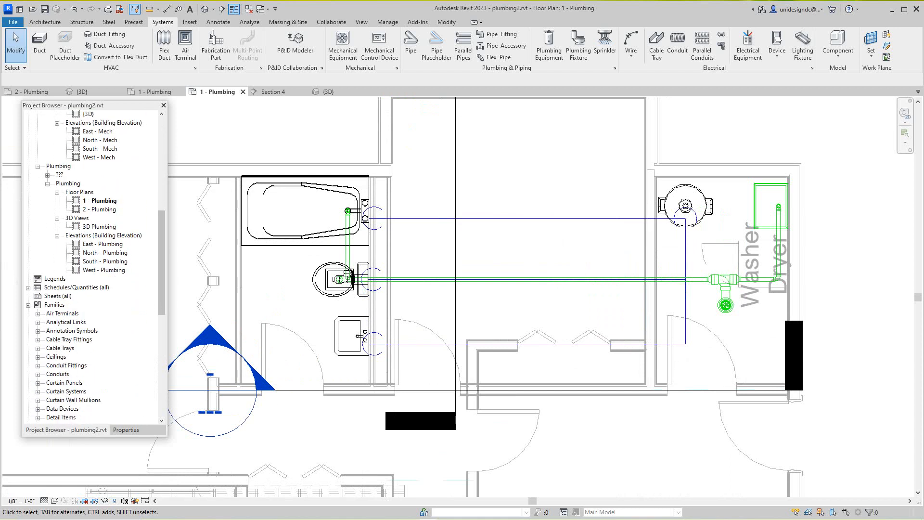
scroll("down", 3)
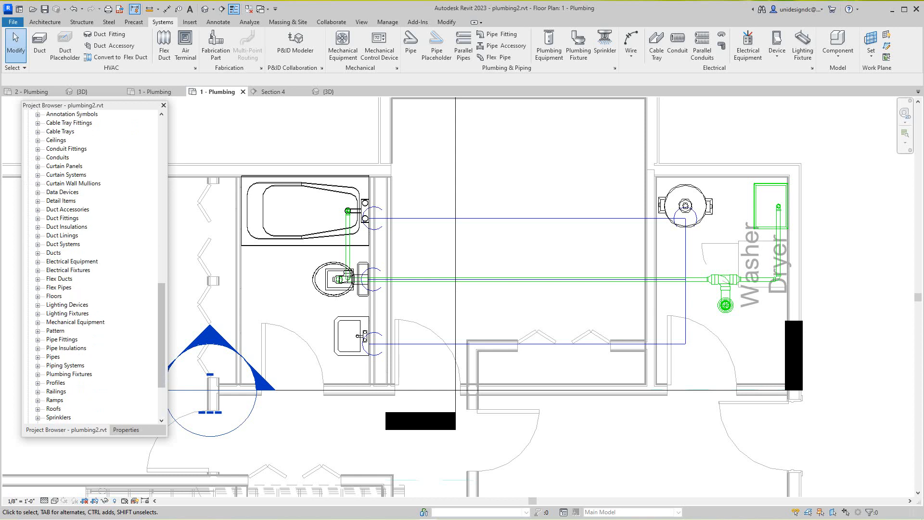
scroll("down", 3)
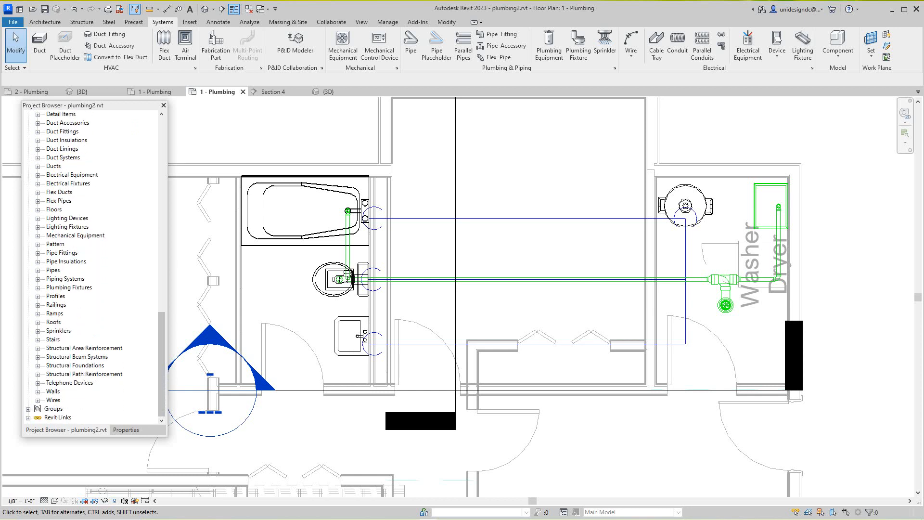
scroll("up", 3)
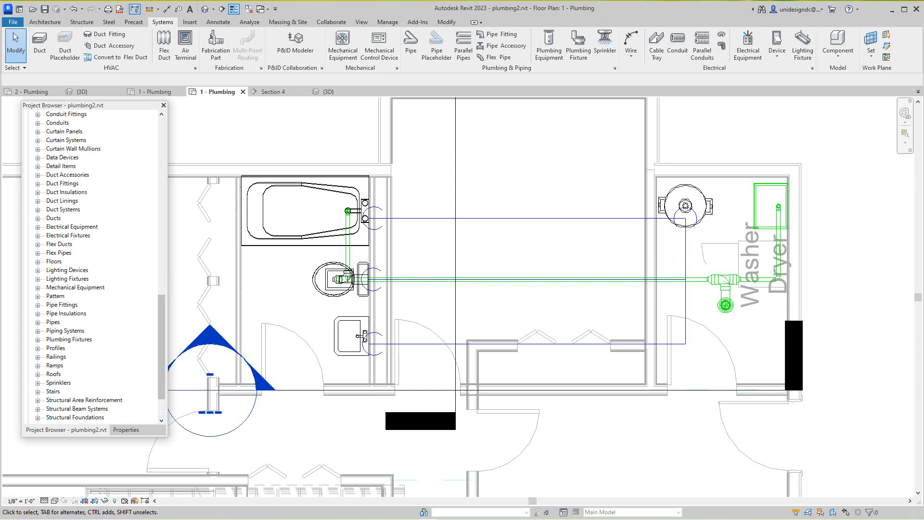
scroll("up", 3)
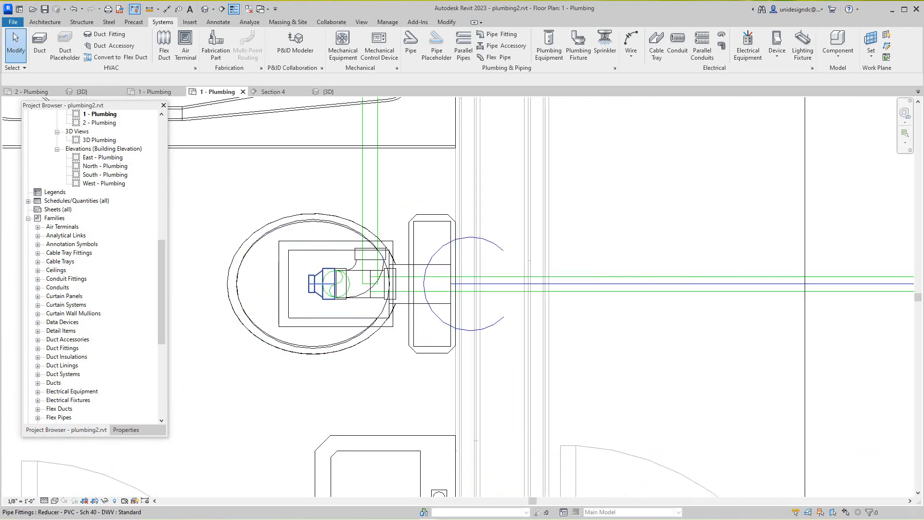
left_click(322, 283)
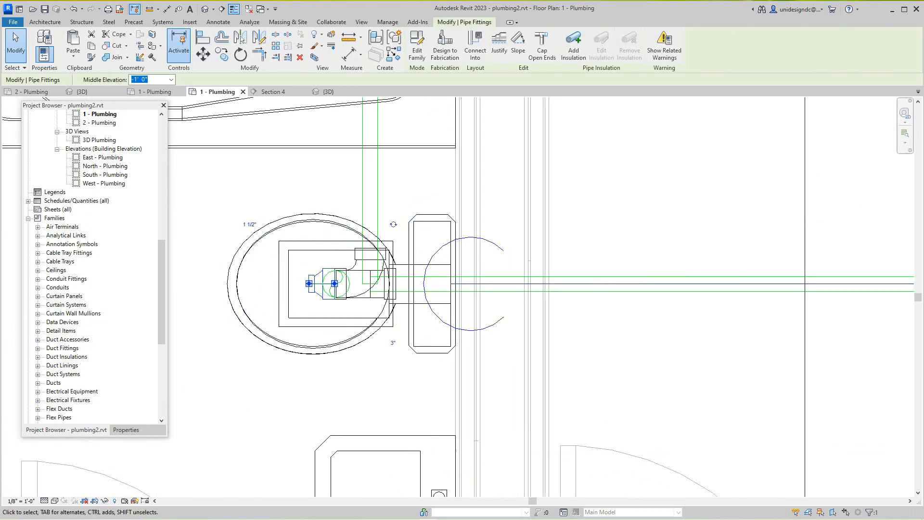
left_click(125, 429)
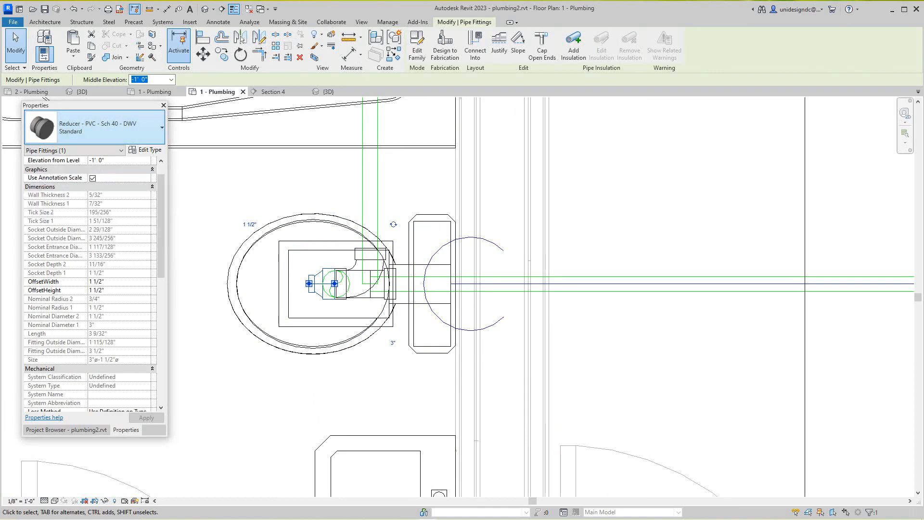
left_click(665, 41)
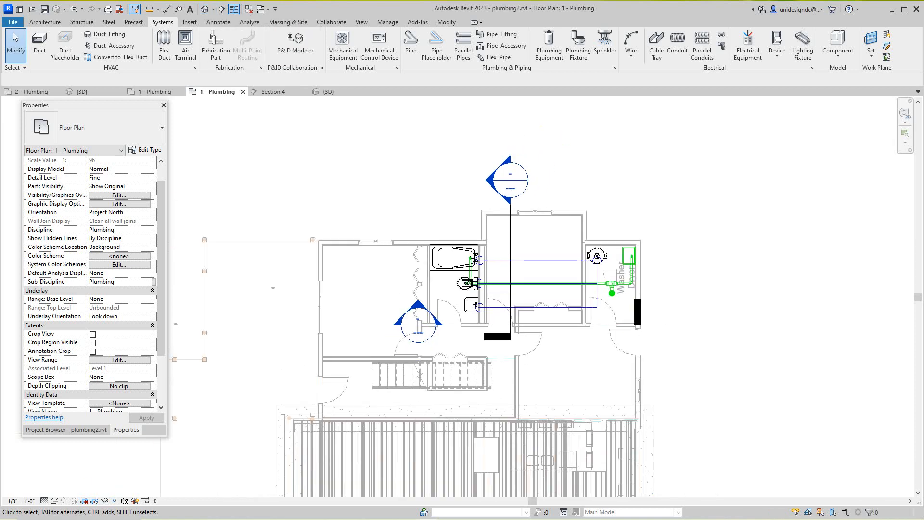
Switch through the 3D view to Section 4 to see the drain just below Level 1
left_click(328, 91)
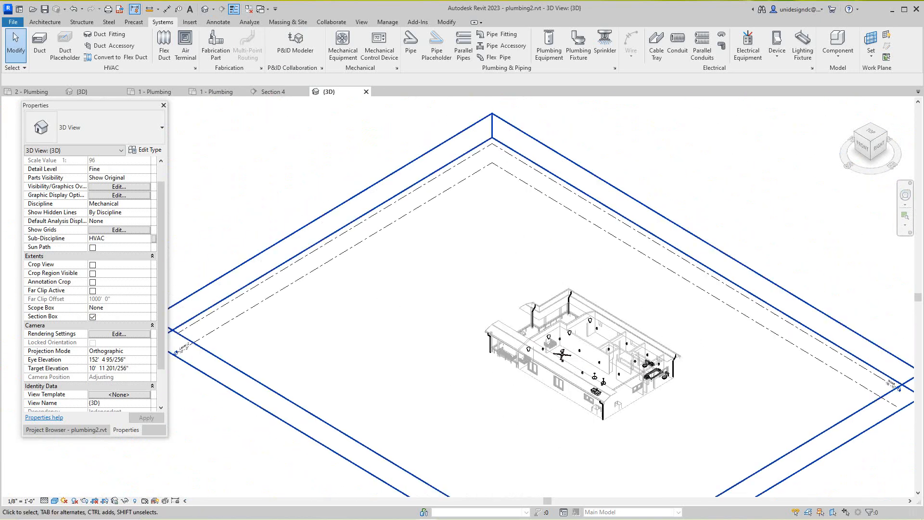
left_click(269, 92)
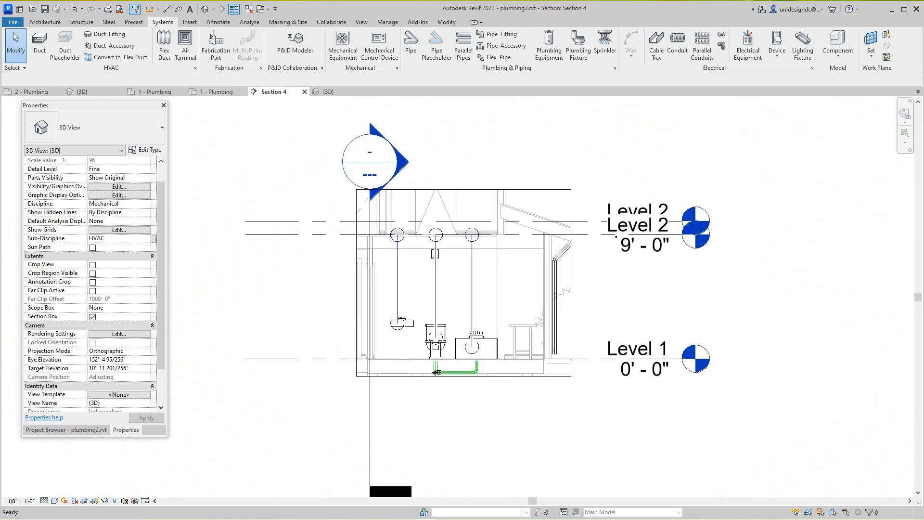